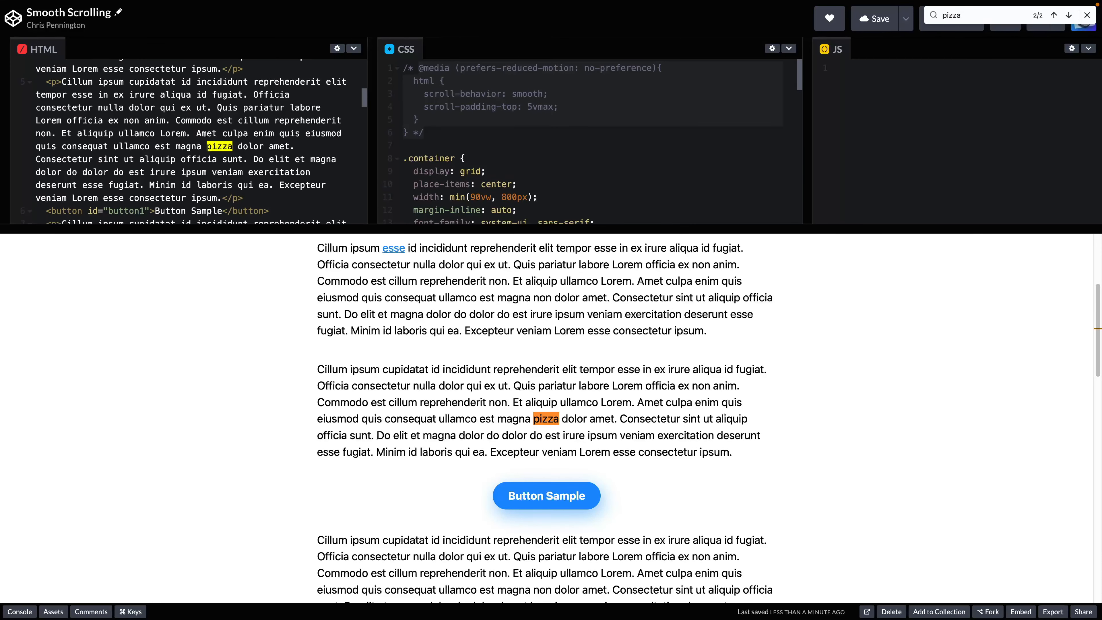
pyautogui.press('F12')
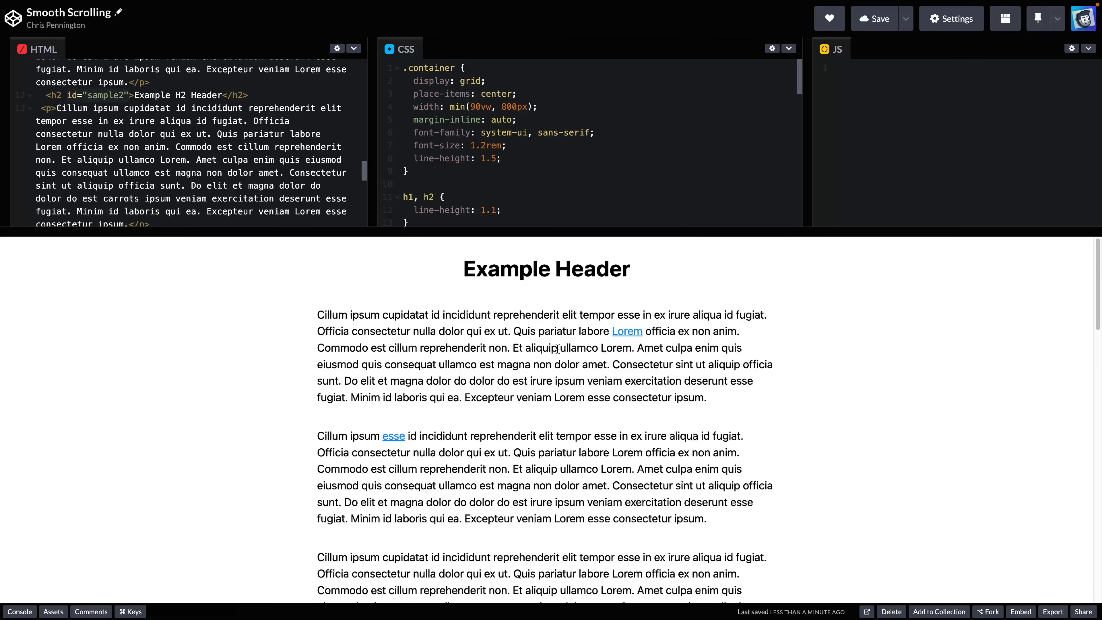
pyautogui.moveTo(625, 331)
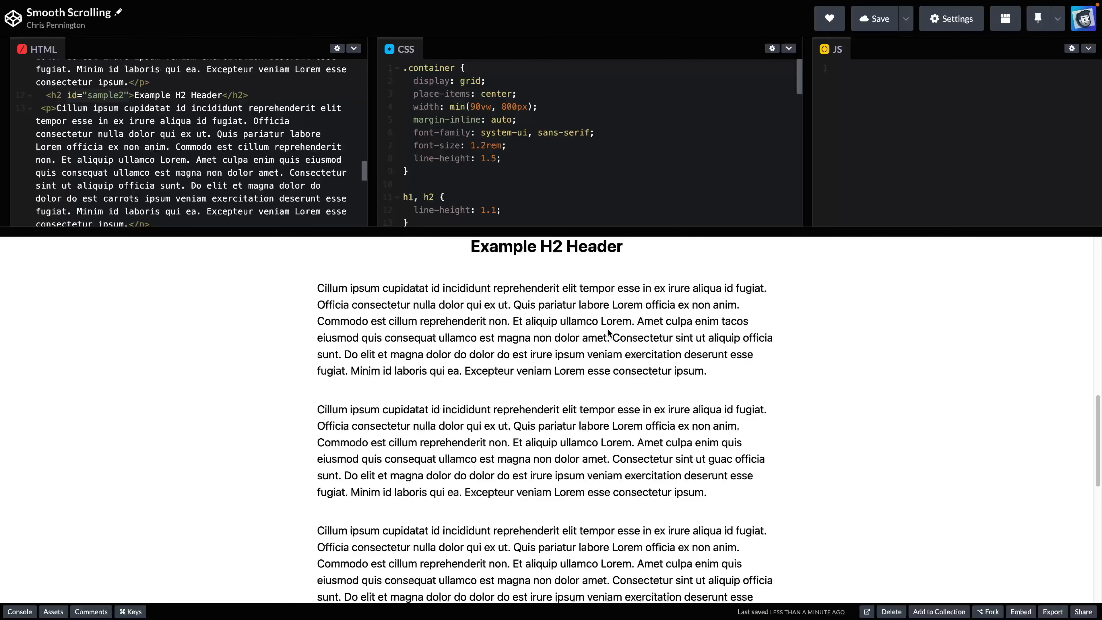
pyautogui.moveTo(640, 404)
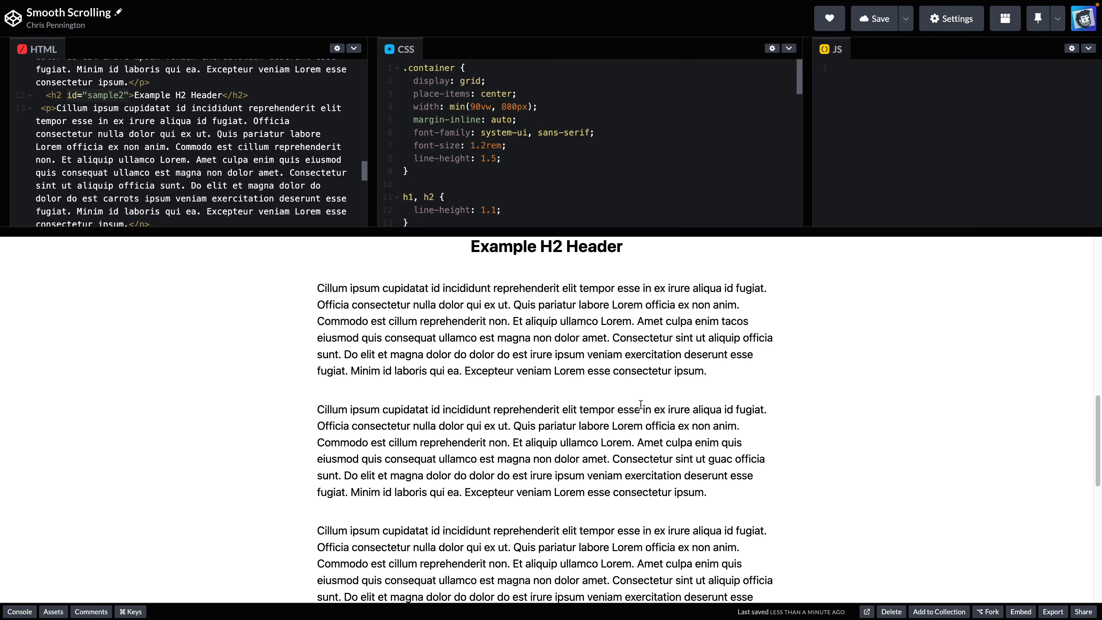
pyautogui.click(872, 18)
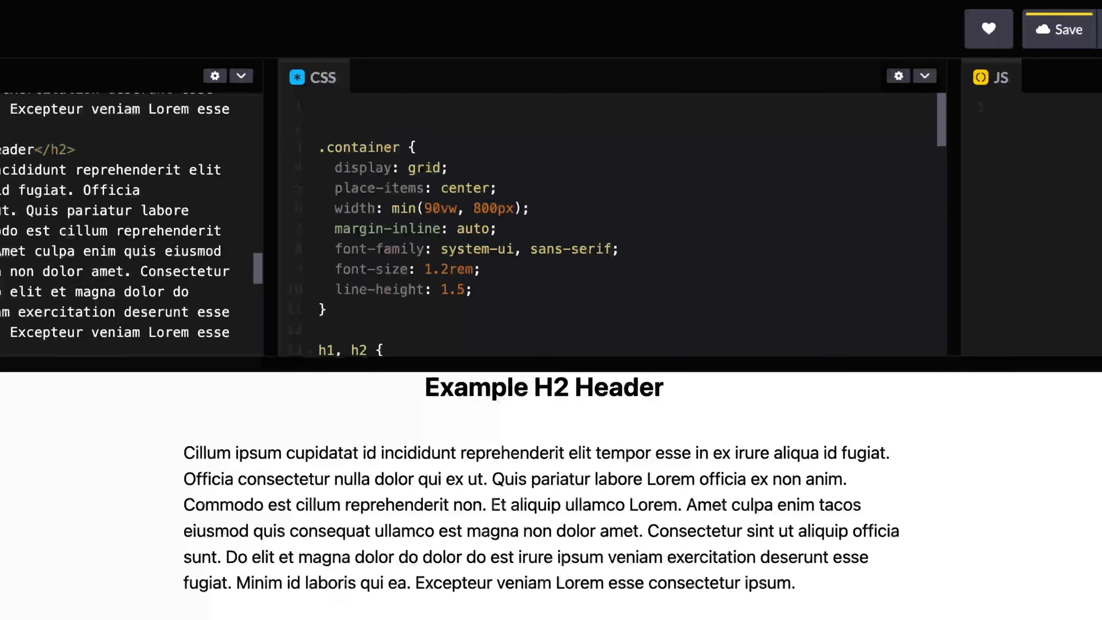
# Step: Add an html rule with scroll-behavior: smooth and test the jump to the H2 heading
pyautogui.write('html {')
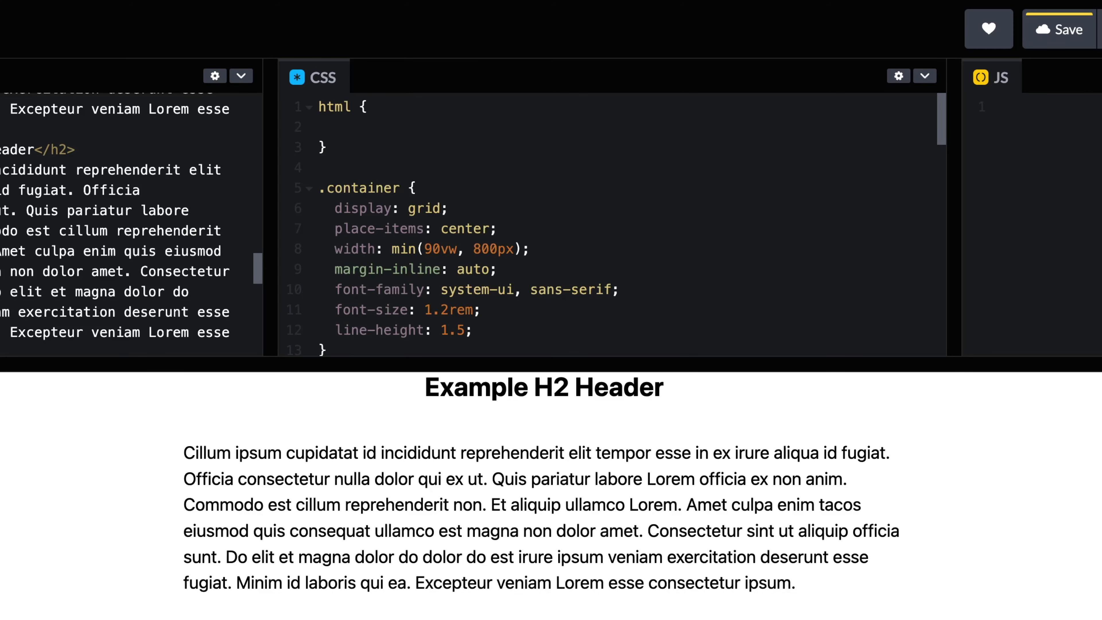
pyautogui.write('scroll-be')
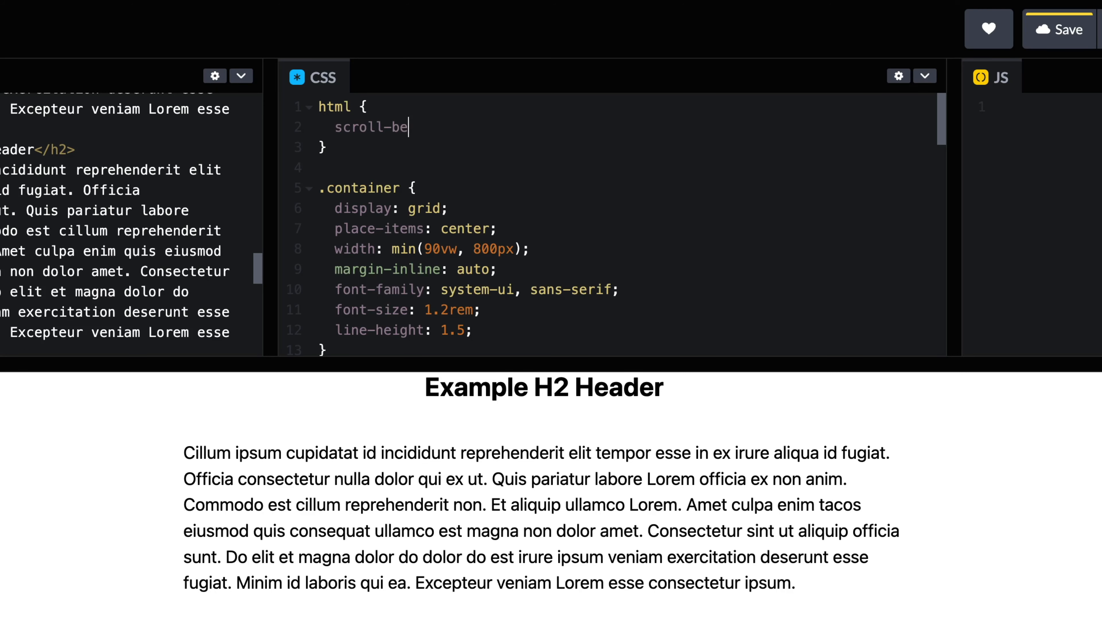
pyautogui.write('havior: smooth')
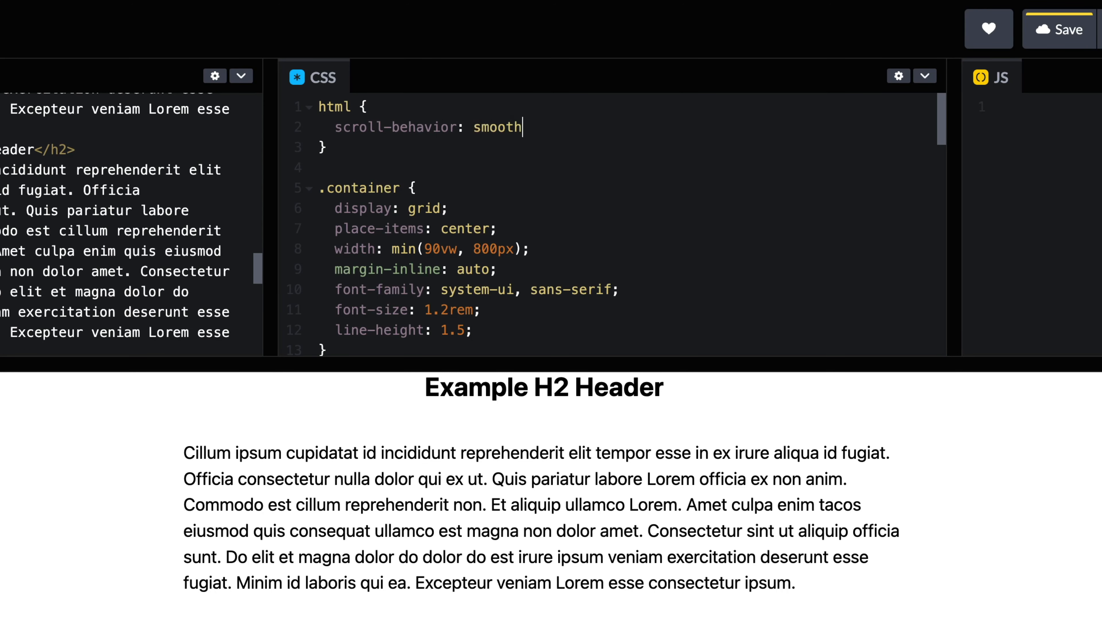
pyautogui.click(1058, 30)
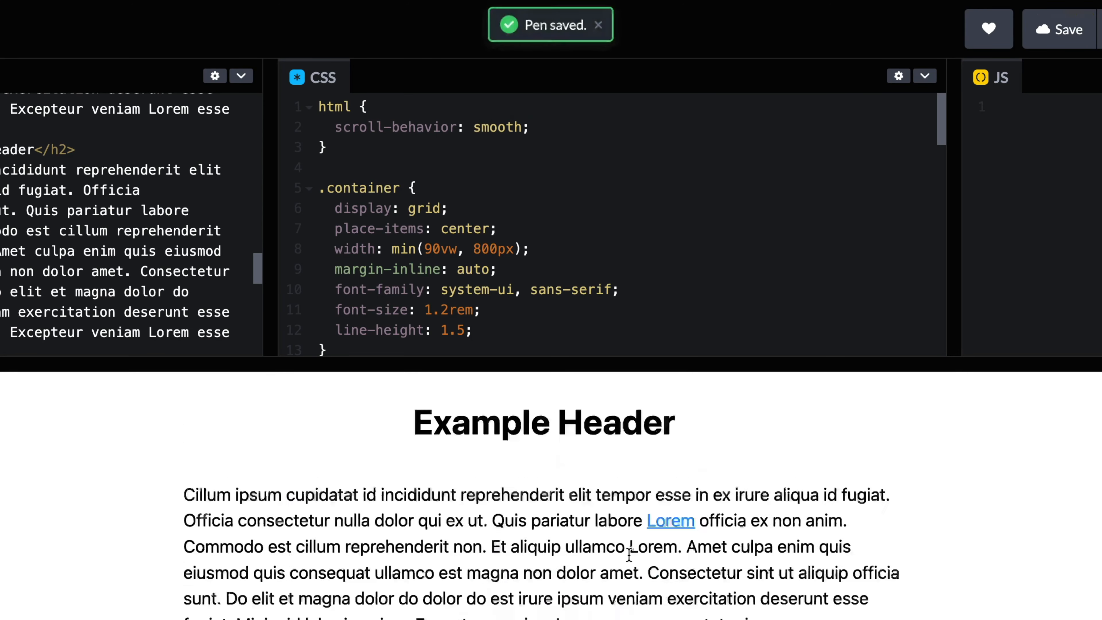
pyautogui.scroll(-3)
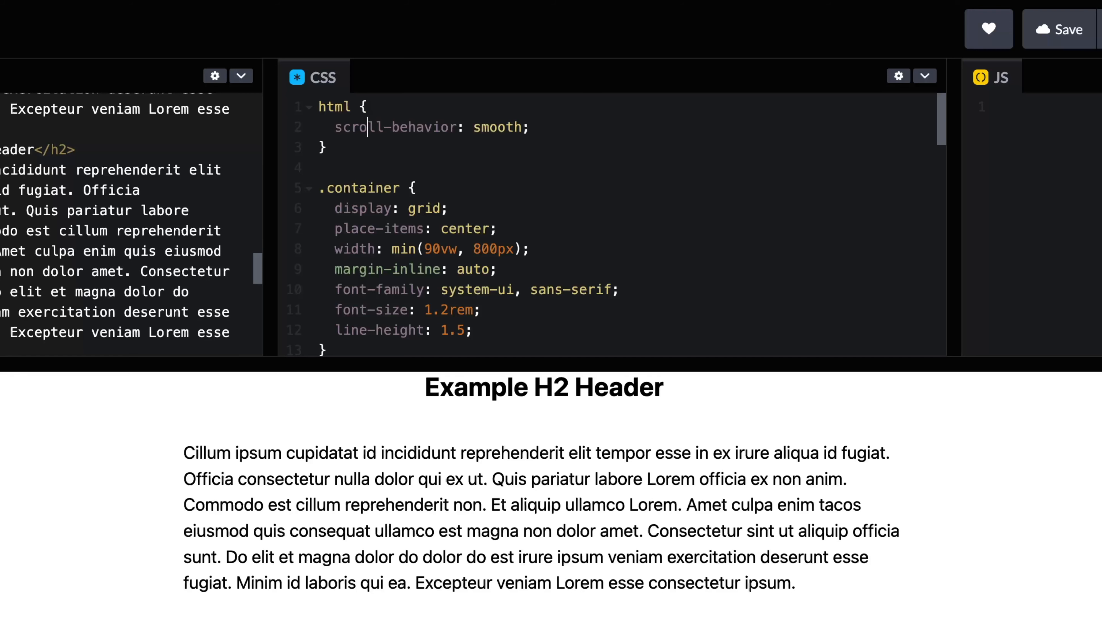
# Step: Add scroll-padding-top: 2rem to the html rule
pyautogui.write('scroll-')
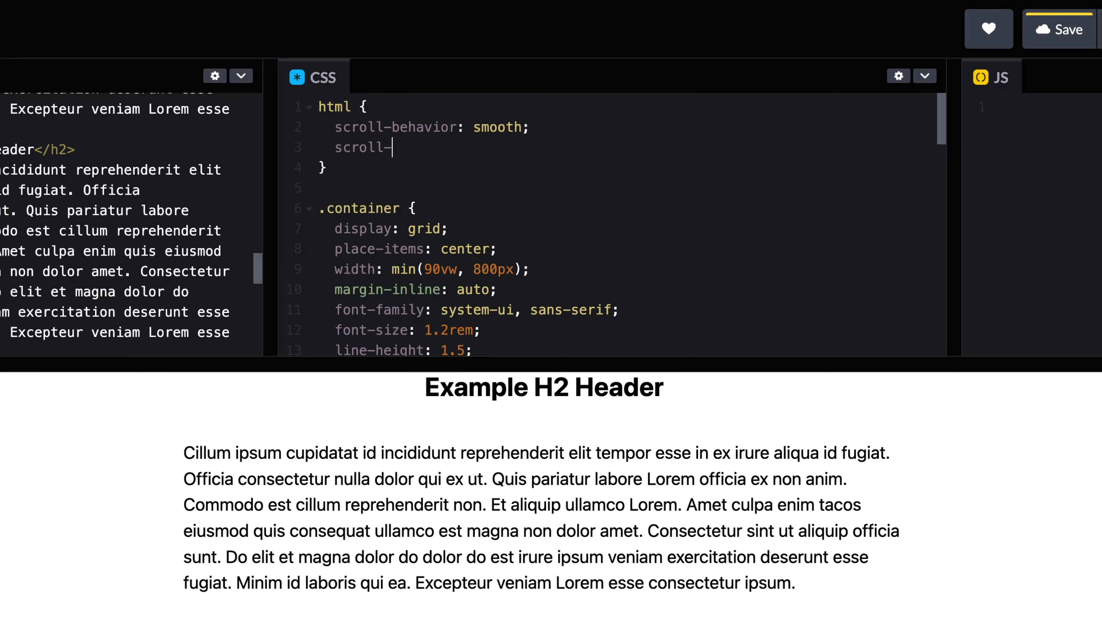
pyautogui.write('padding-top:')
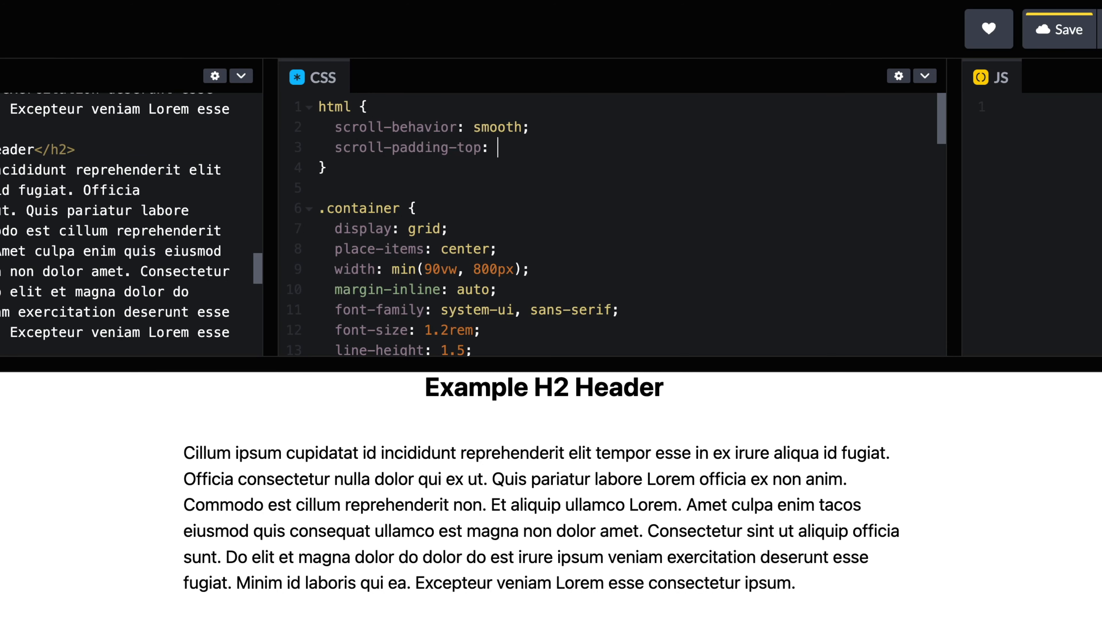
pyautogui.write('2rem;')
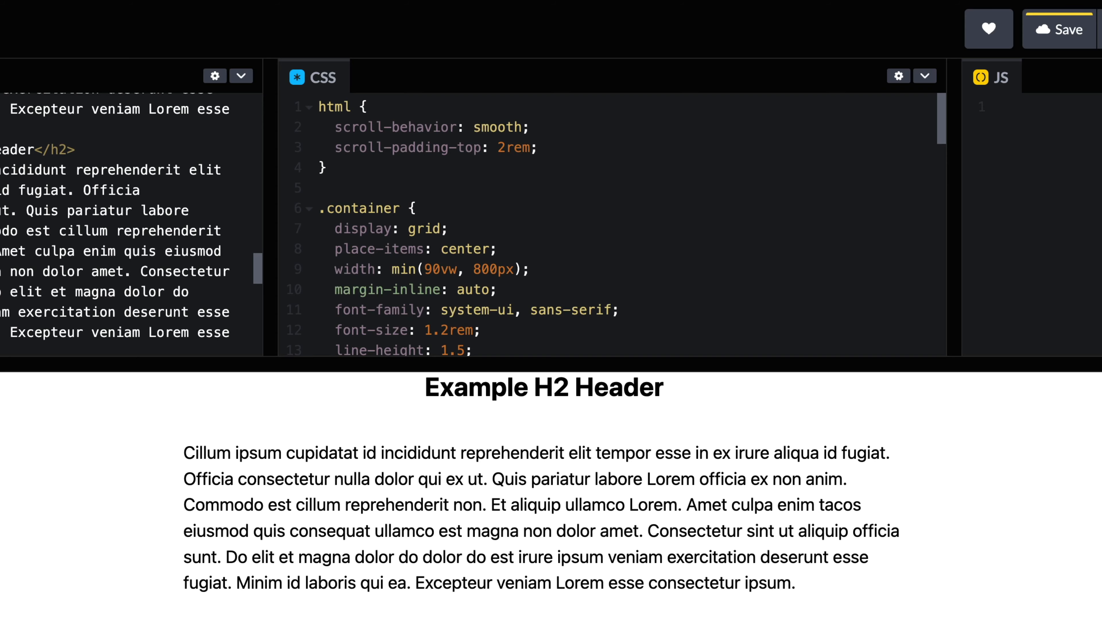
# Step: Change the html rule's scroll-padding-top from 2rem to 4rem and check the preview
pyautogui.click(1058, 29)
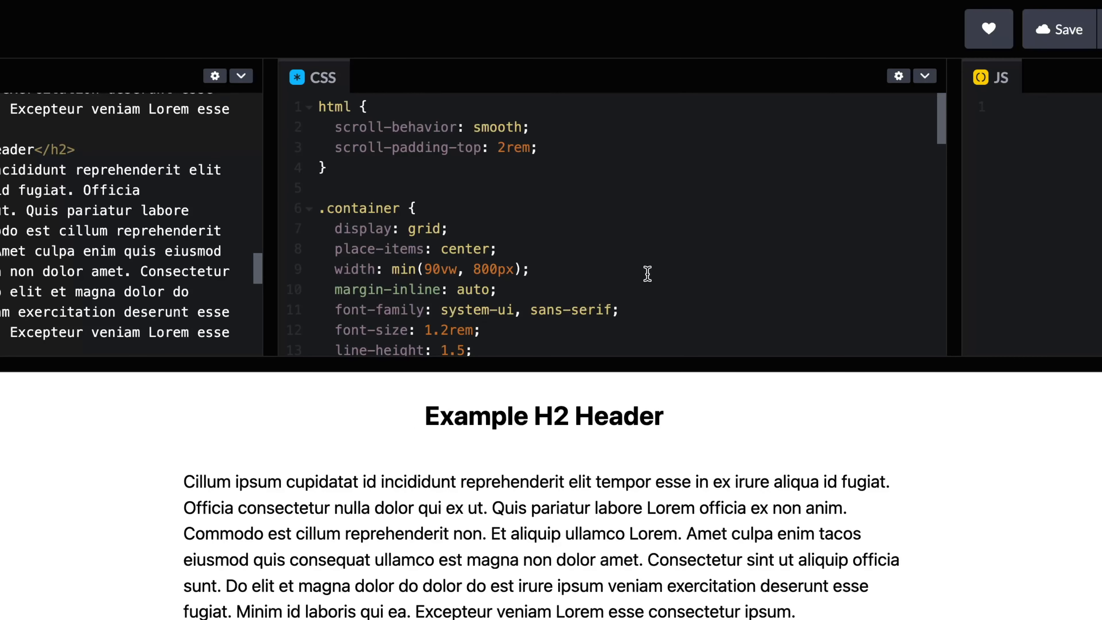
pyautogui.moveTo(566, 550)
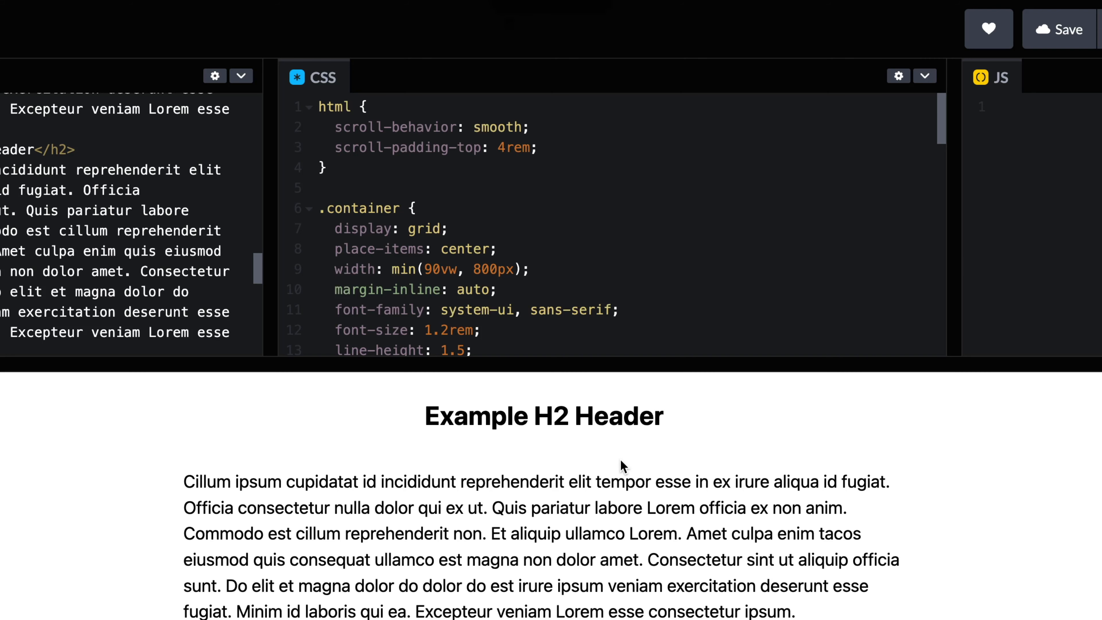
pyautogui.scroll(-3)
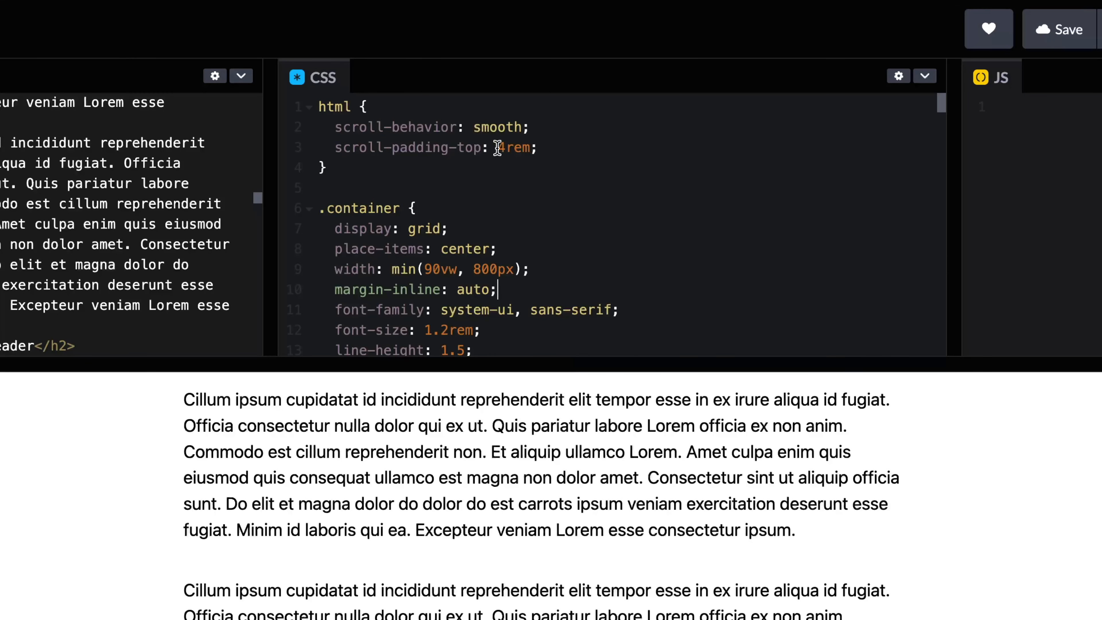
# Step: Set scroll-padding-top to 5vmax and test the offset by jumping to the H2 heading
pyautogui.write('5')
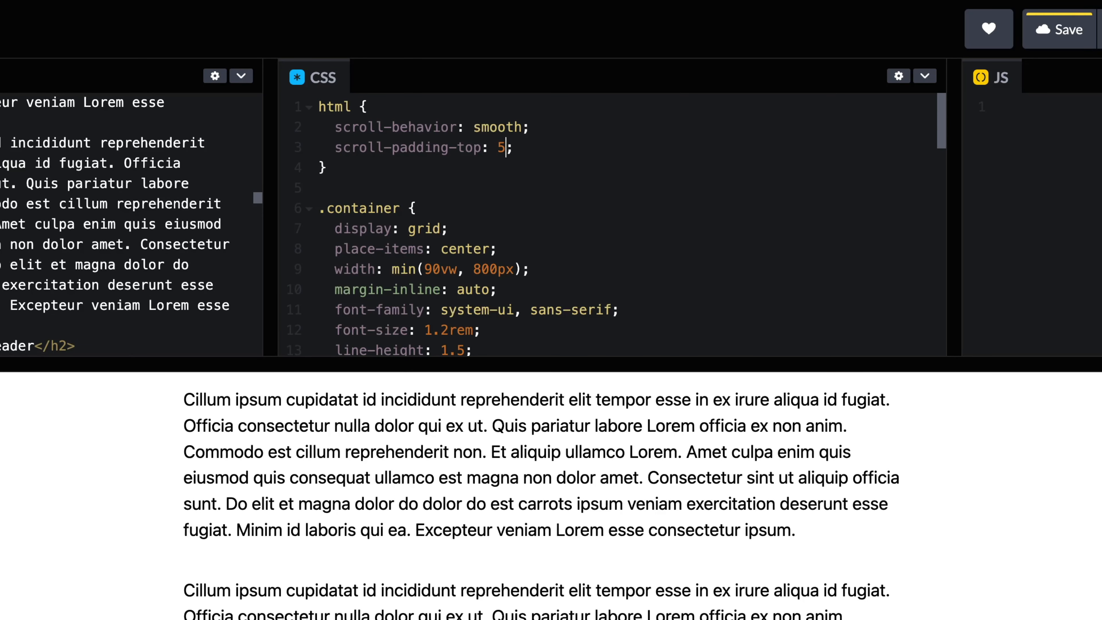
pyautogui.write('vmax')
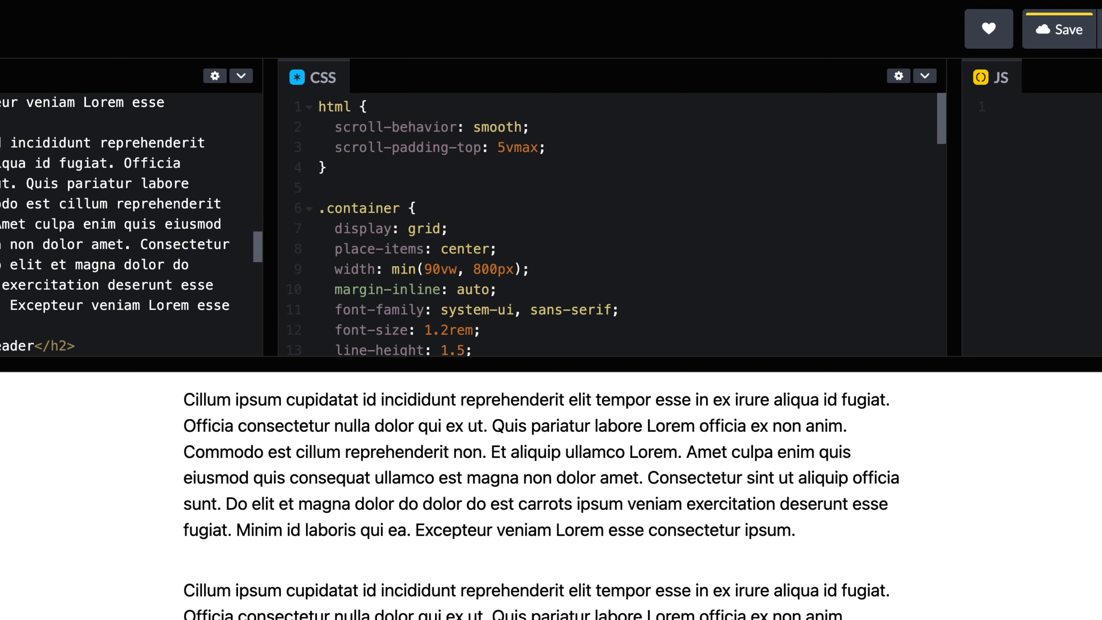
pyautogui.click(539, 147)
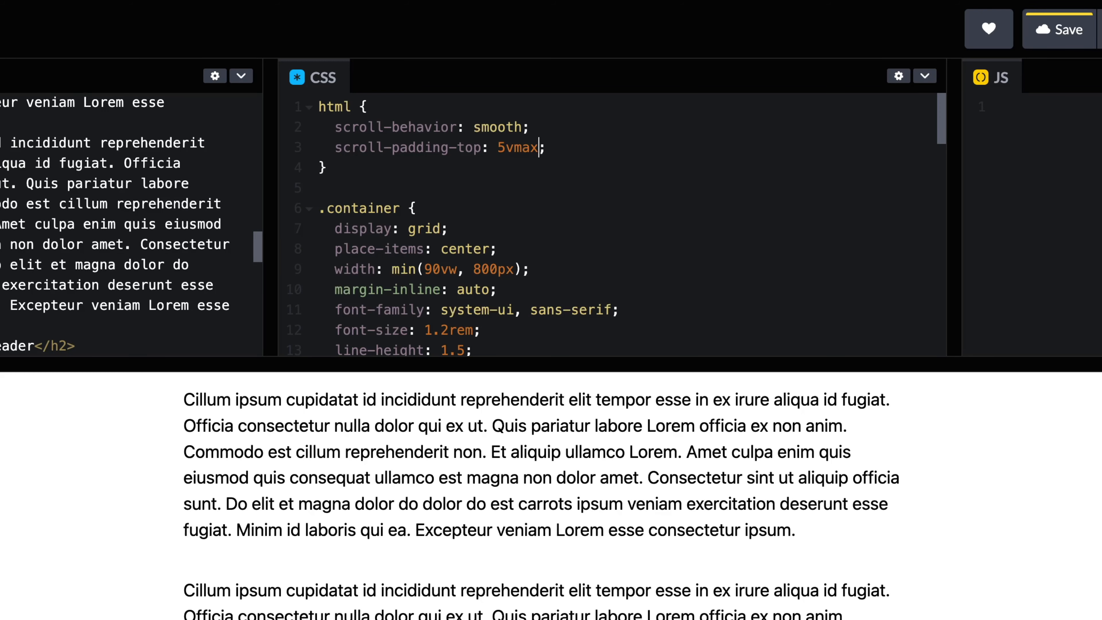
pyautogui.click(1060, 29)
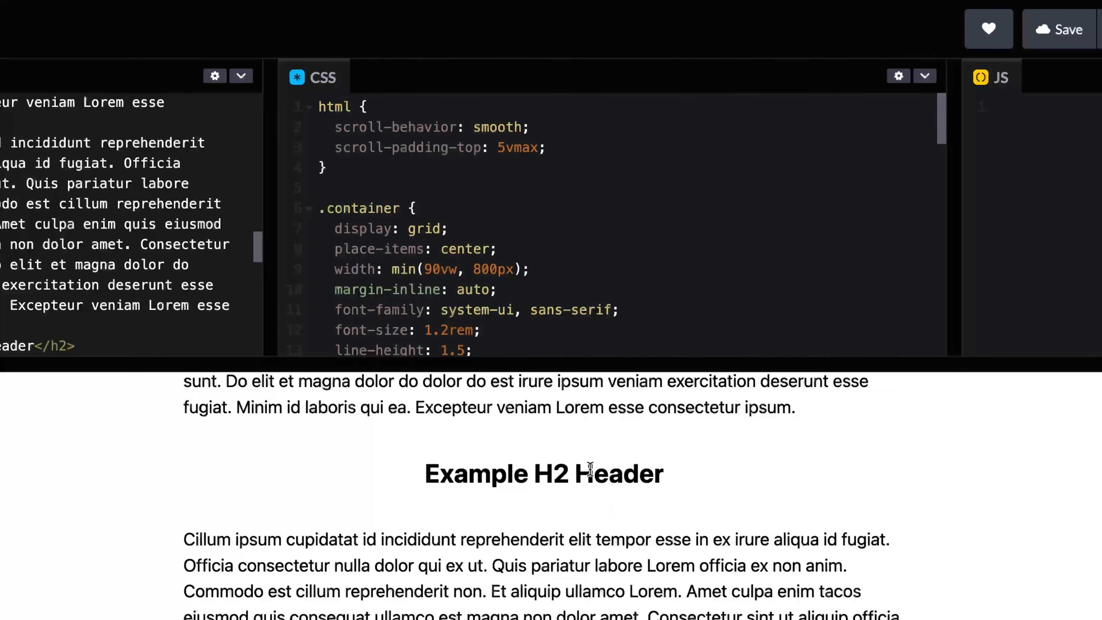
pyautogui.scroll(-3)
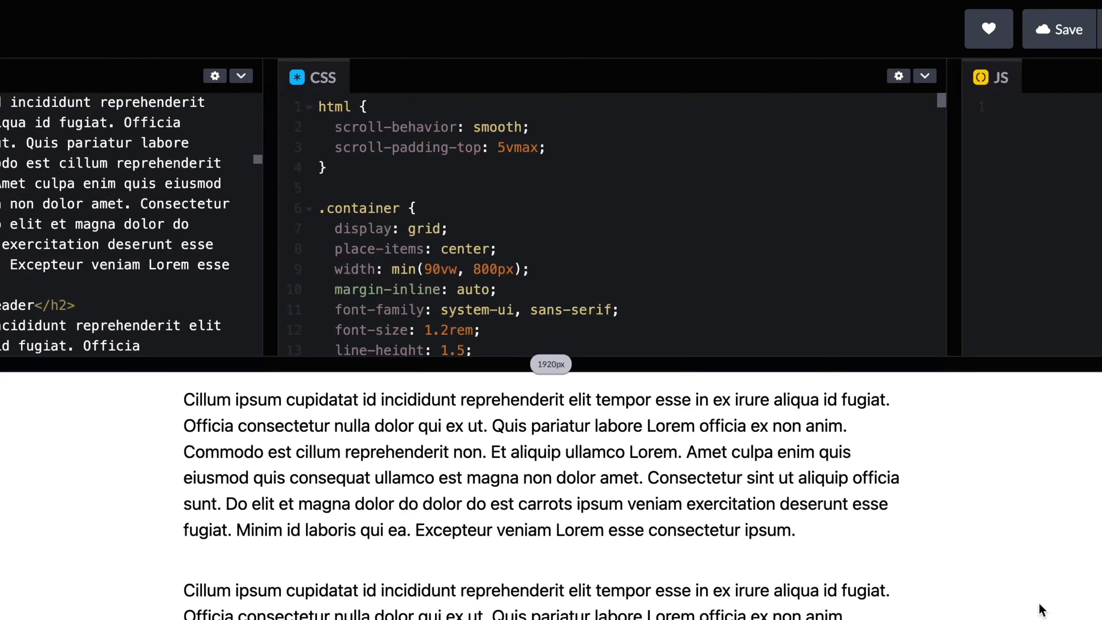
pyautogui.click(544, 148)
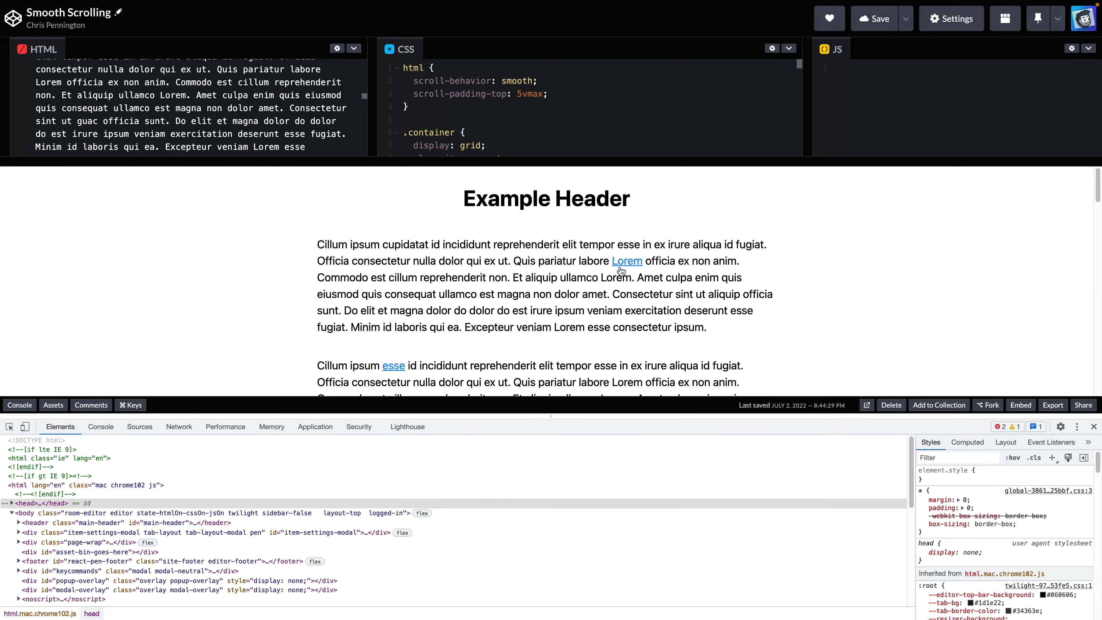
# Step: Scroll the preview while the browser's developer tools are open below the pen
pyautogui.scroll(-3)
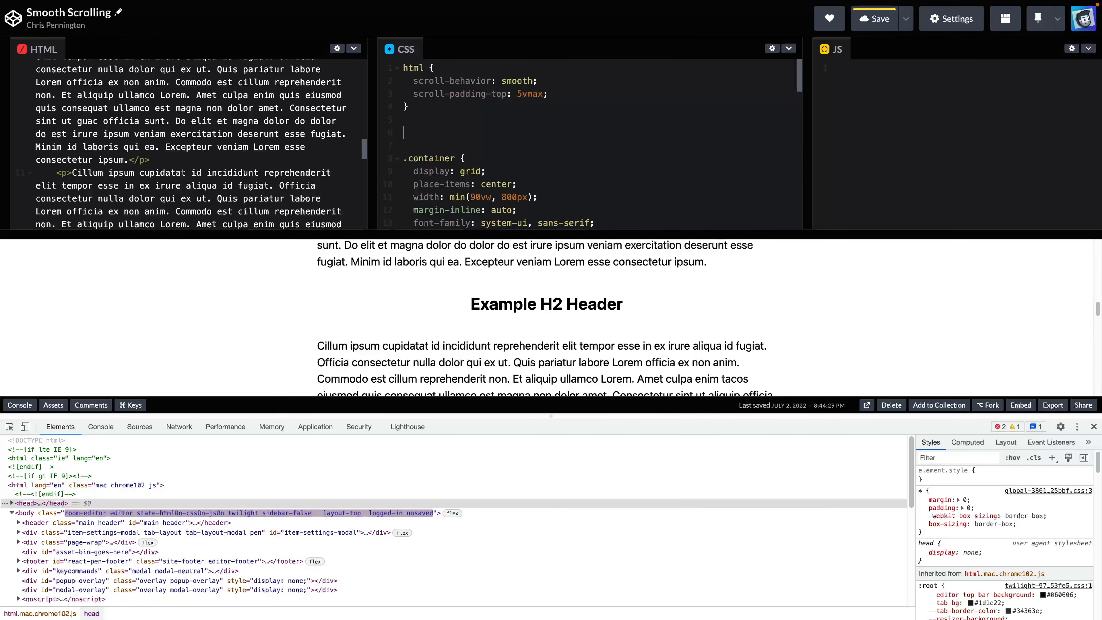
pyautogui.write('@media ()')
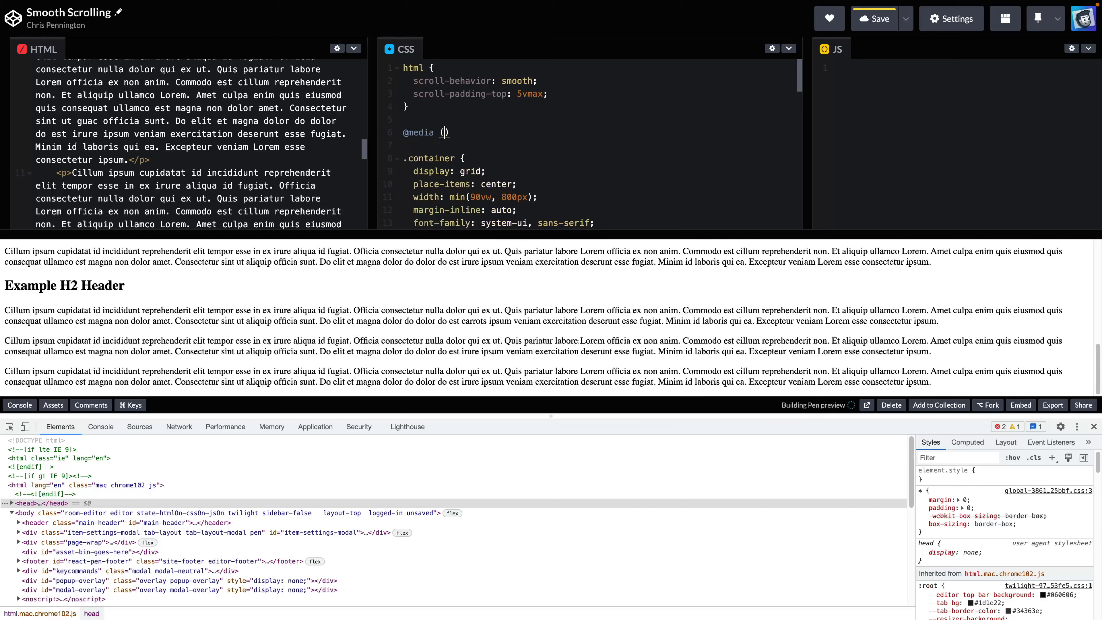
pyautogui.write('prefers-reduced-')
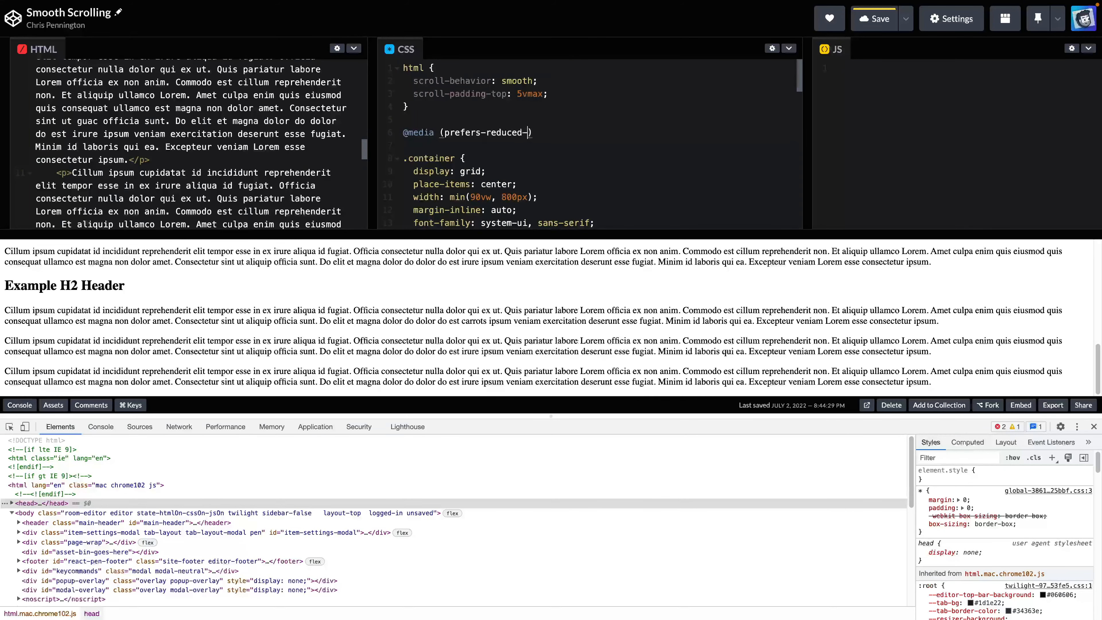
pyautogui.write('motion: reduc')
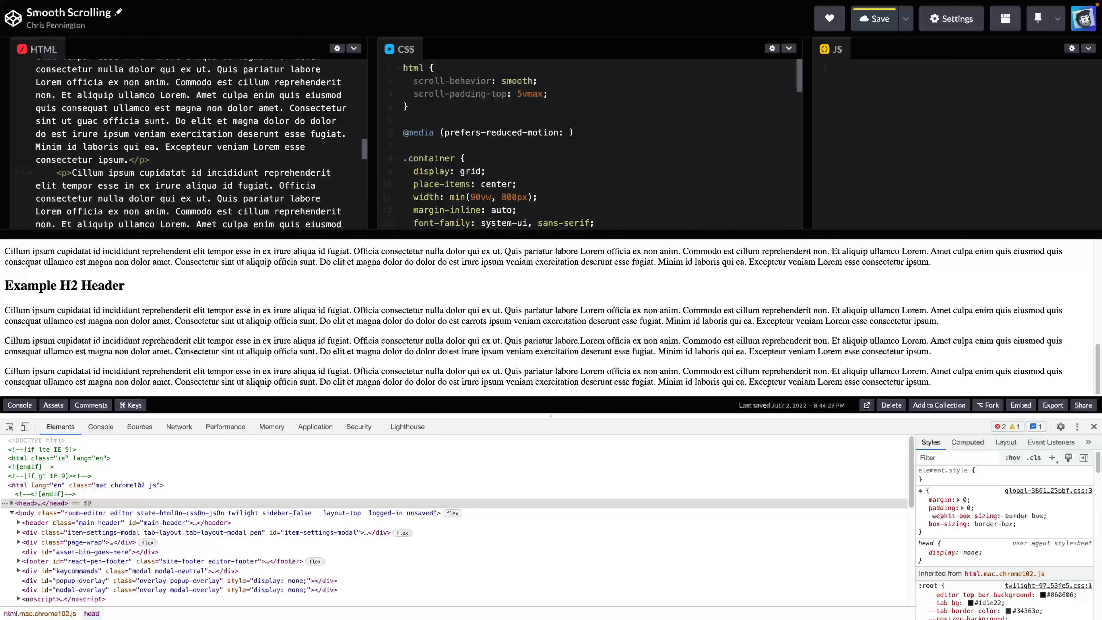
pyautogui.write('no-pr')
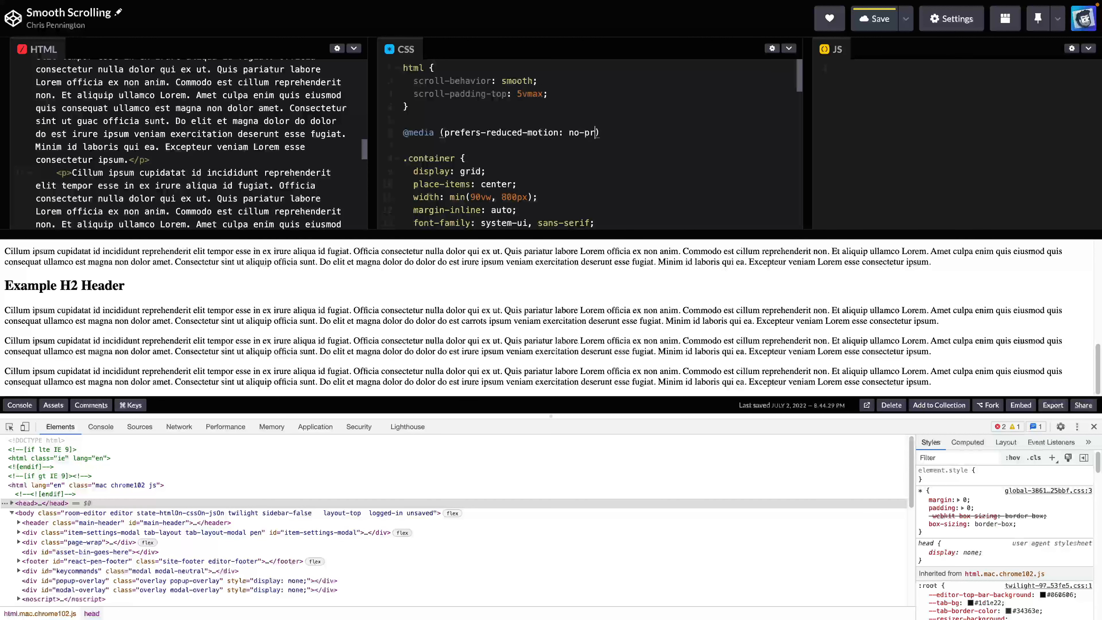
pyautogui.write('eference)')
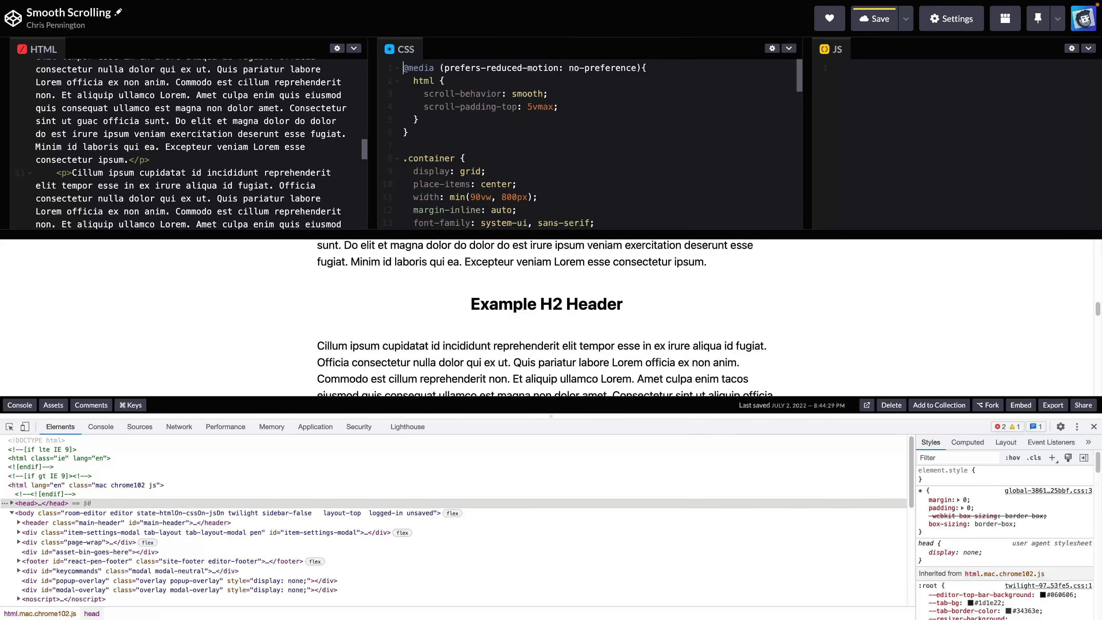
pyautogui.click(873, 18)
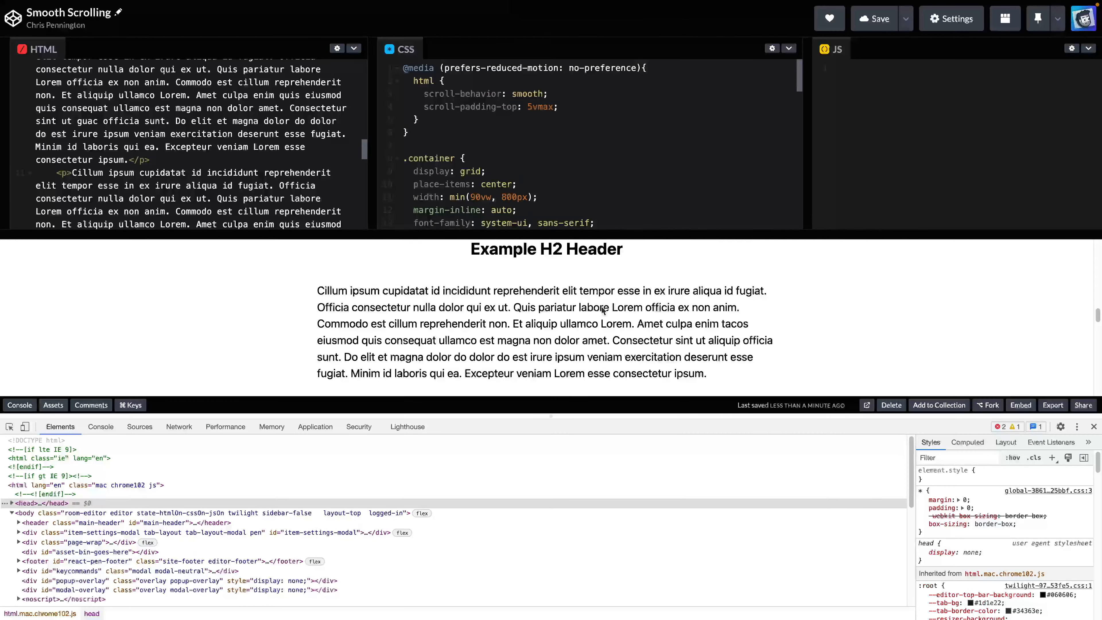
# Step: Focus the preview page with DevTools closed and scroll to the Example H2 Header
pyautogui.click(1093, 426)
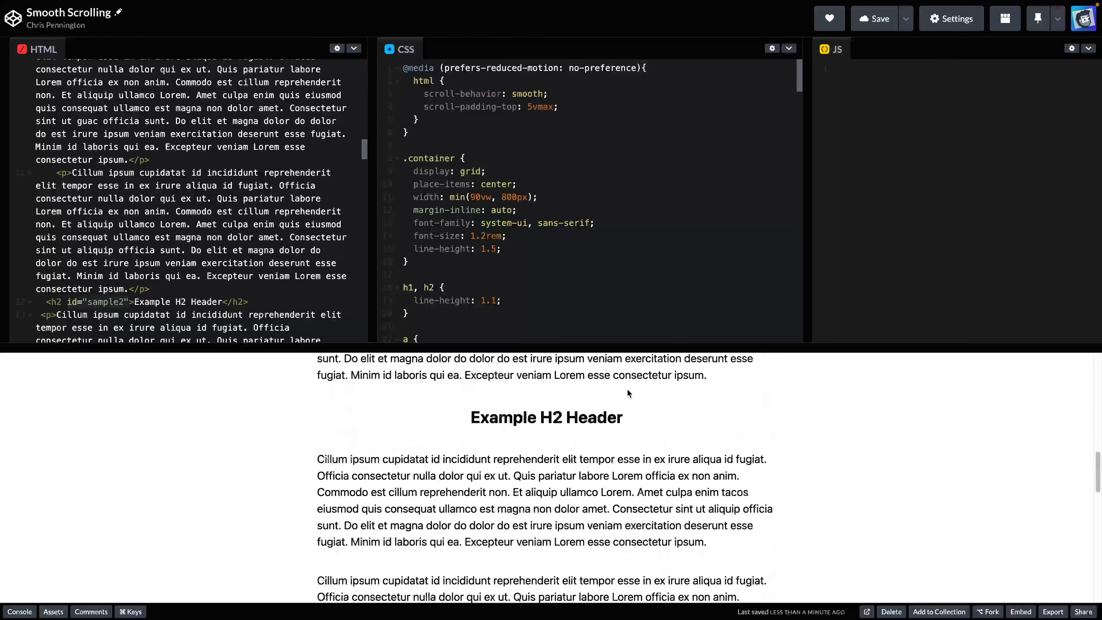
pyautogui.scroll(-3)
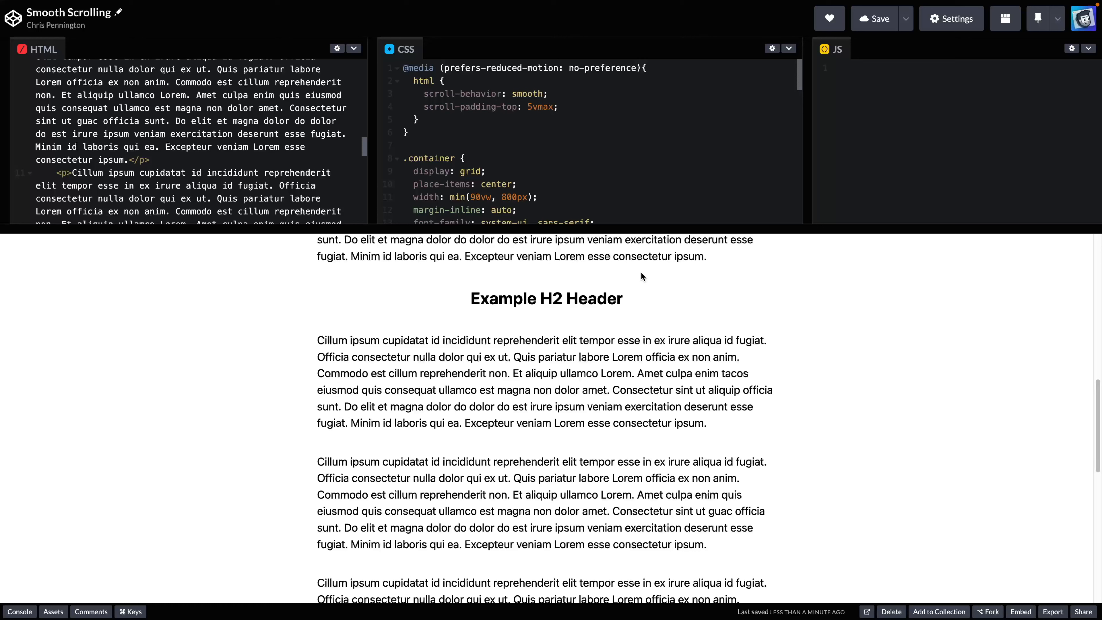
# Step: Find in page for carrot, then ipsum stepping to the next match, then con
pyautogui.press('ctrl+f')
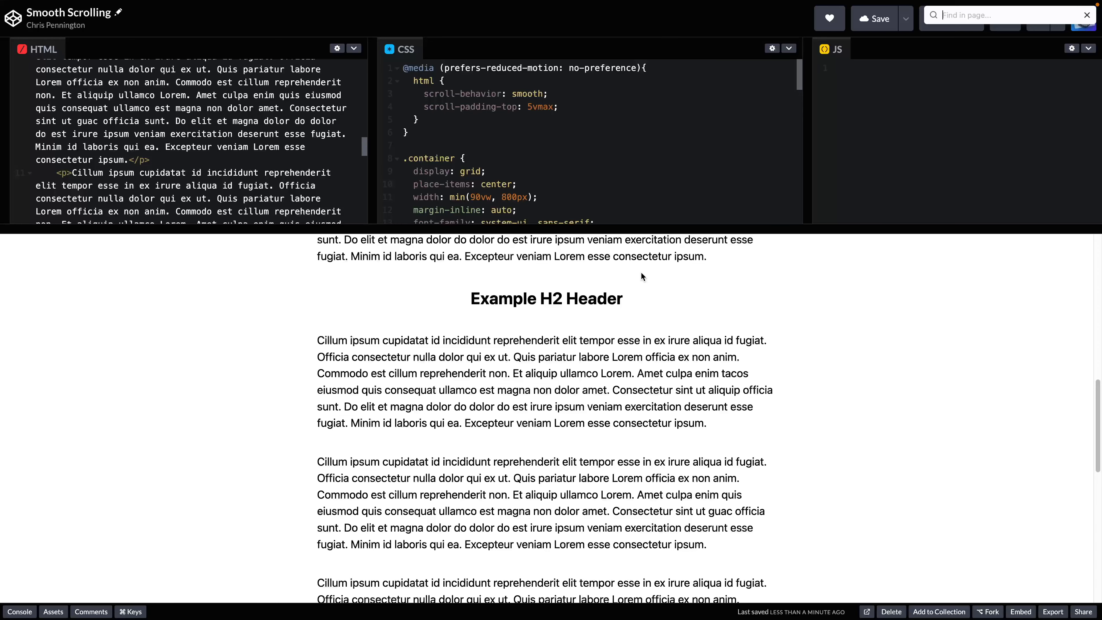
pyautogui.write('carrot')
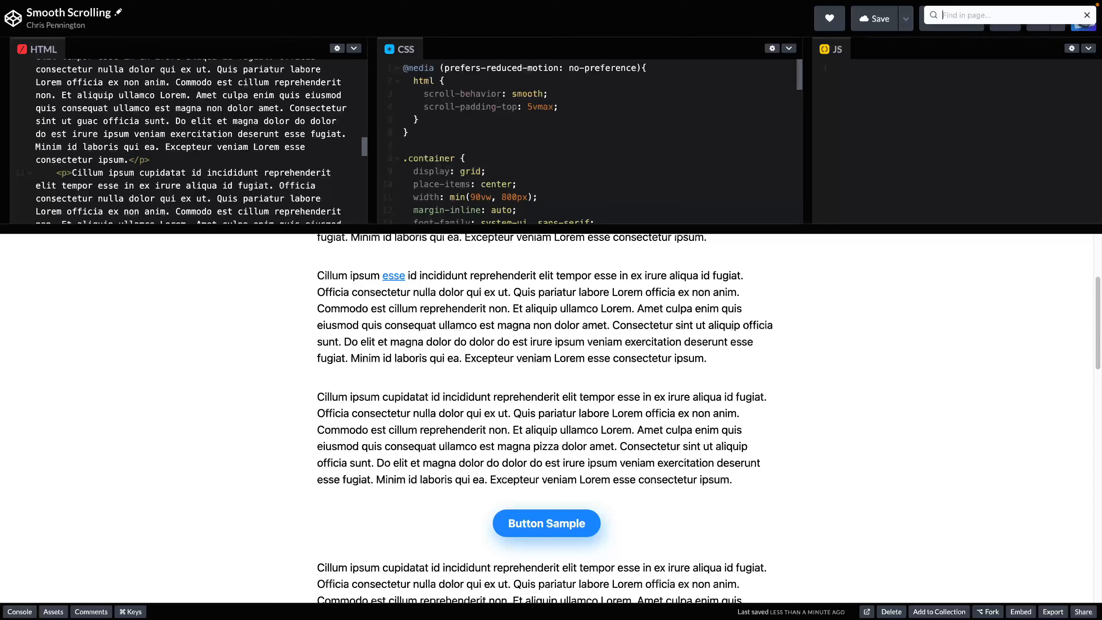
pyautogui.write('ipsum')
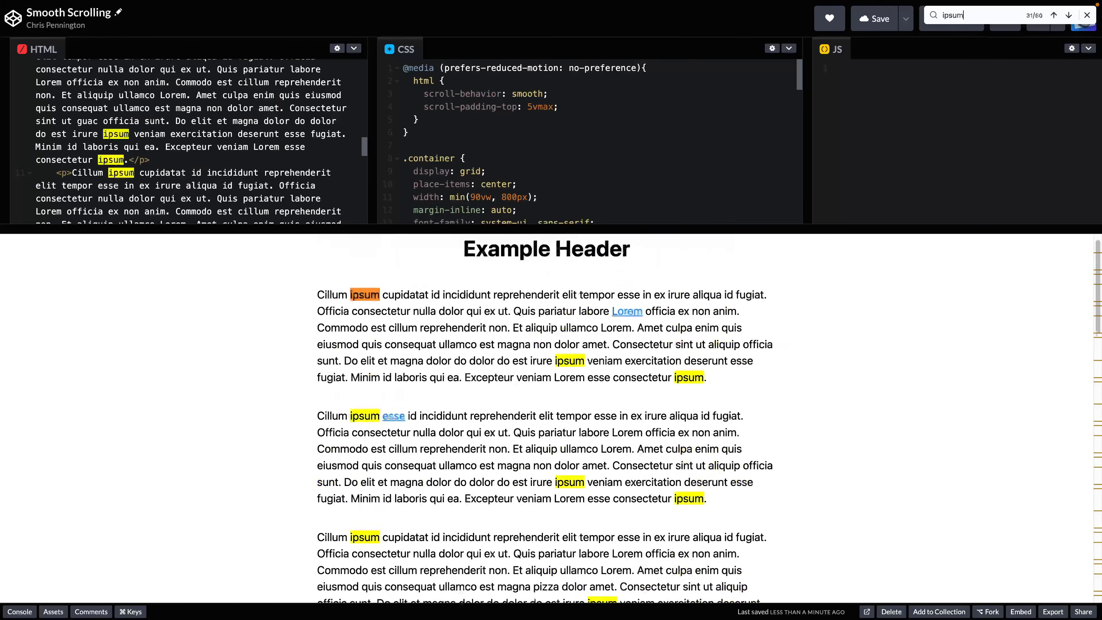
pyautogui.click(1053, 15)
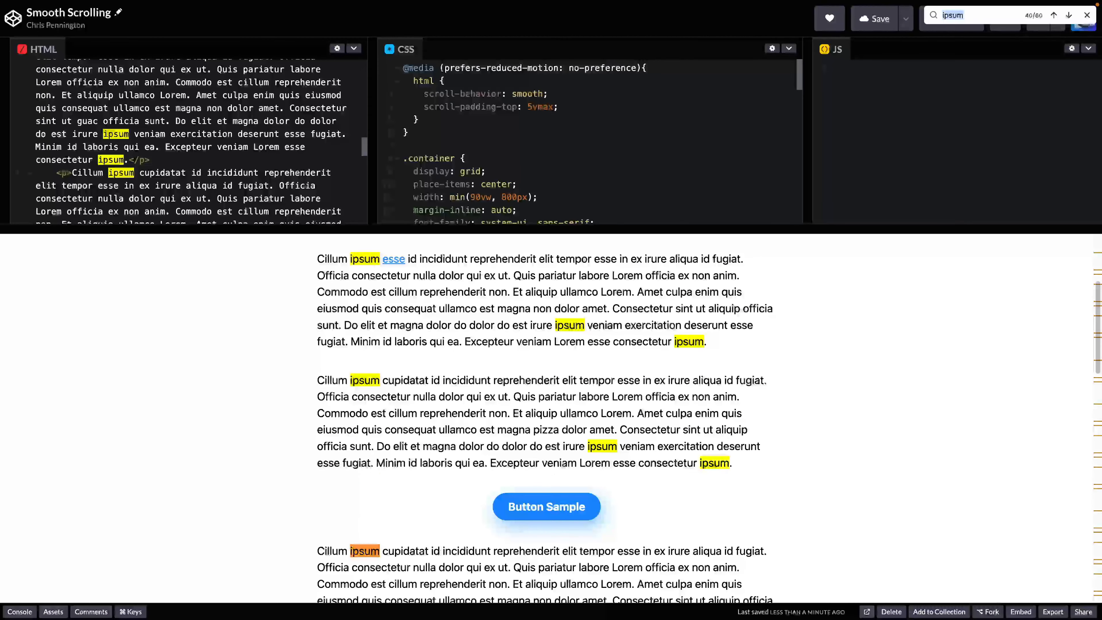
pyautogui.write('conseu')
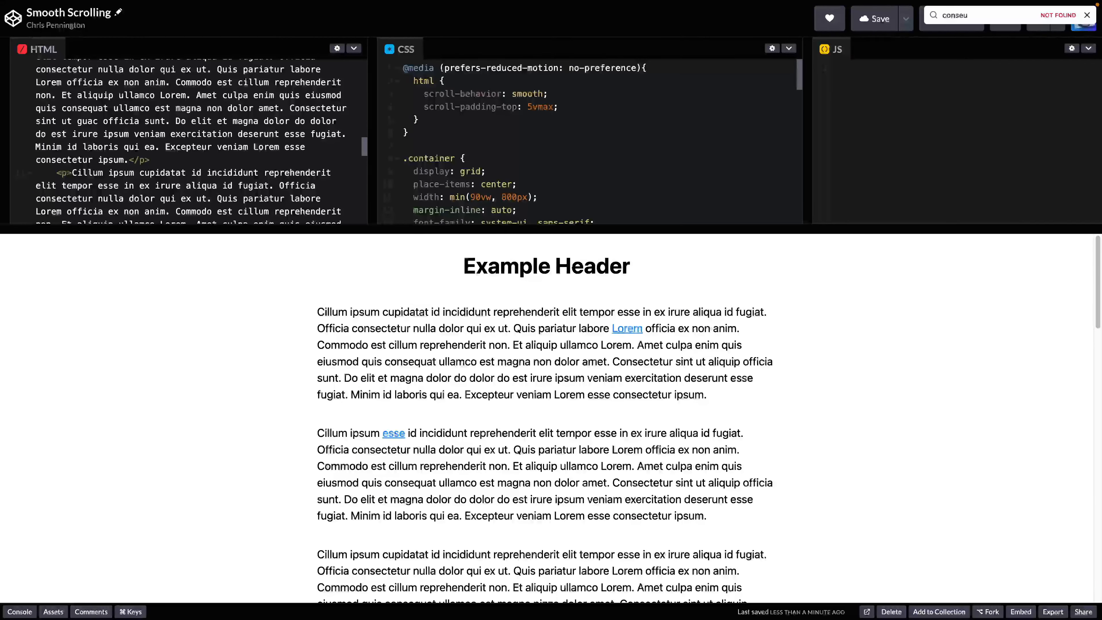
# Step: Comment out the reduced-motion media query, save, and start a page search for pizza
pyautogui.click(1085, 15)
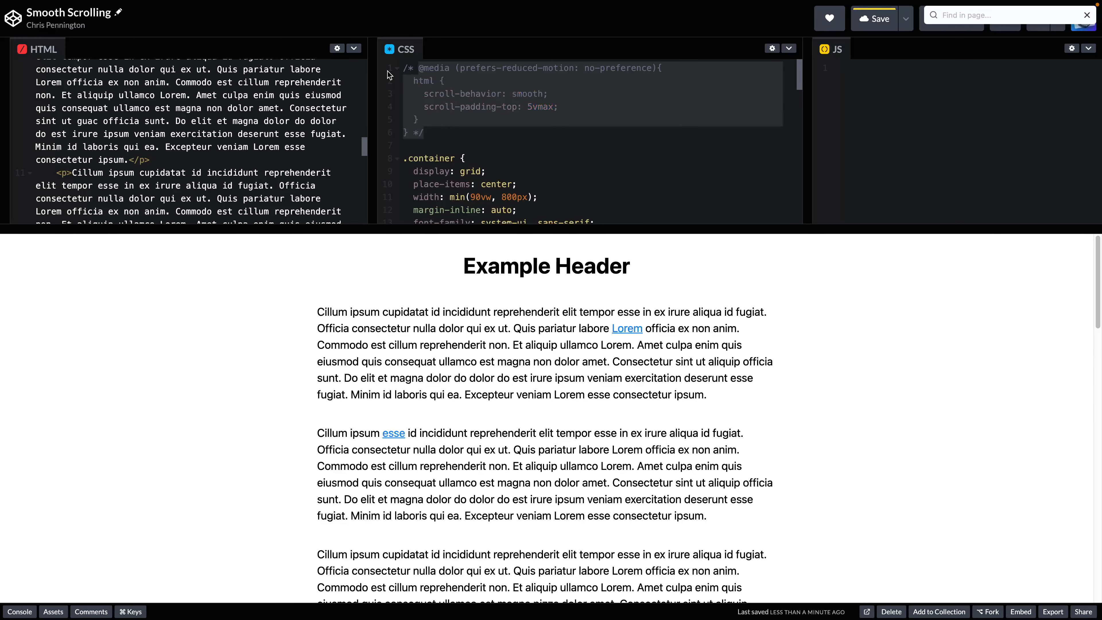
pyautogui.click(874, 19)
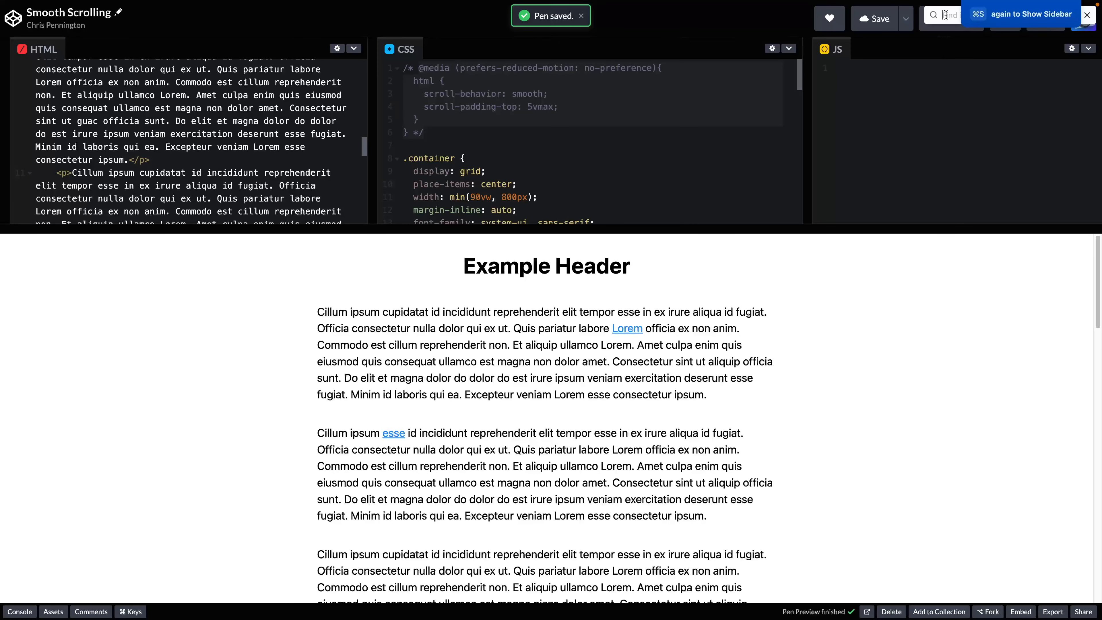
pyautogui.write('pizza')
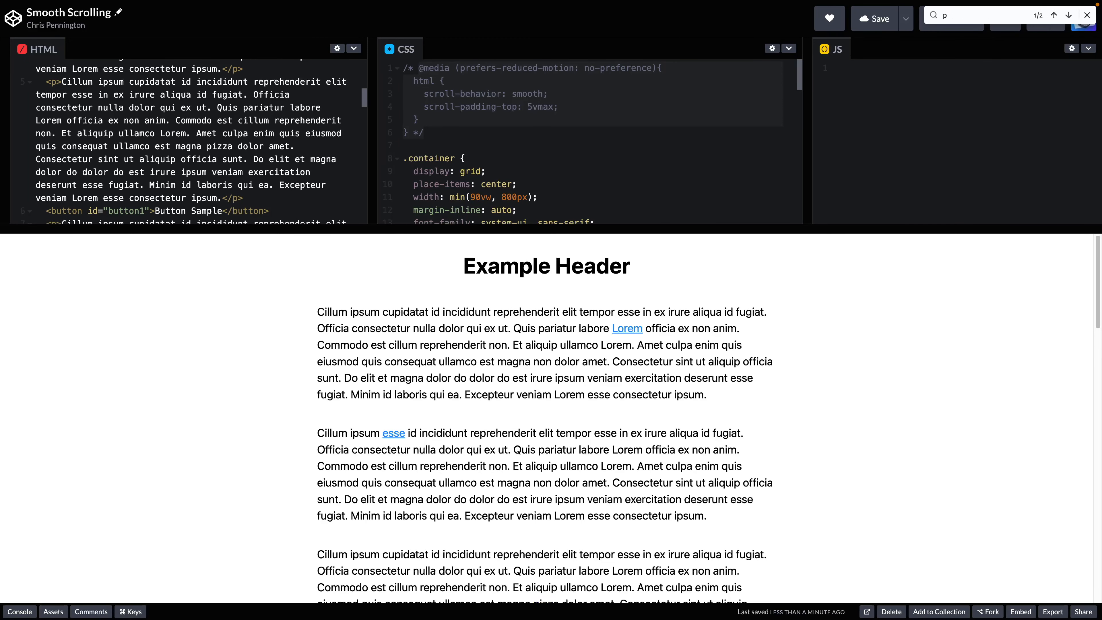
# Step: Search the page for pizza to test jumping with smooth scrolling disabled
pyautogui.write('pizza')
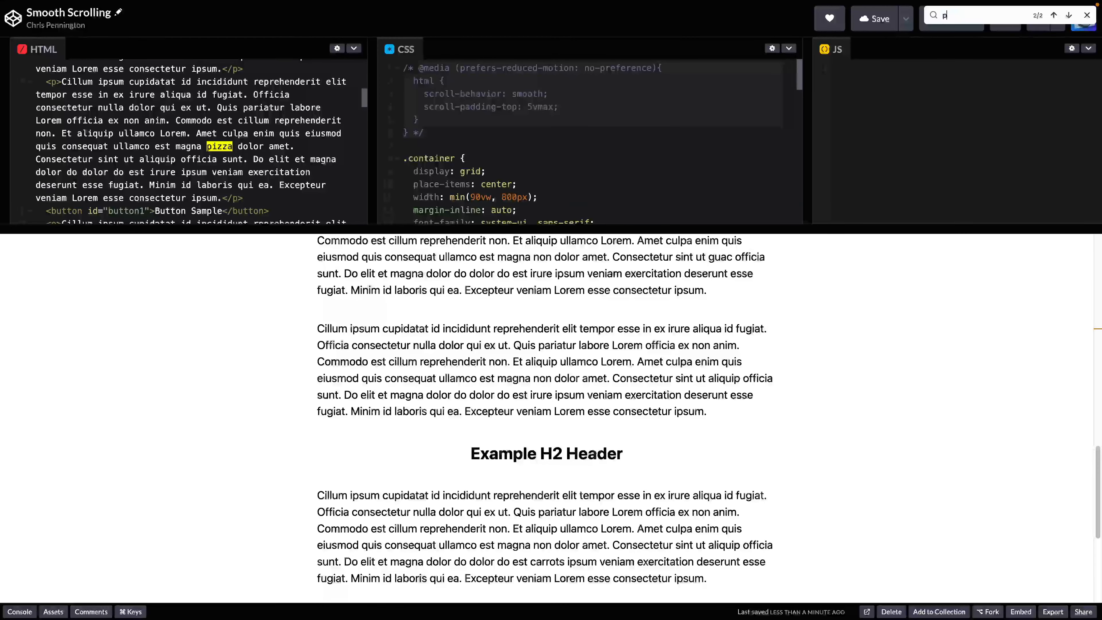
pyautogui.write('izza')
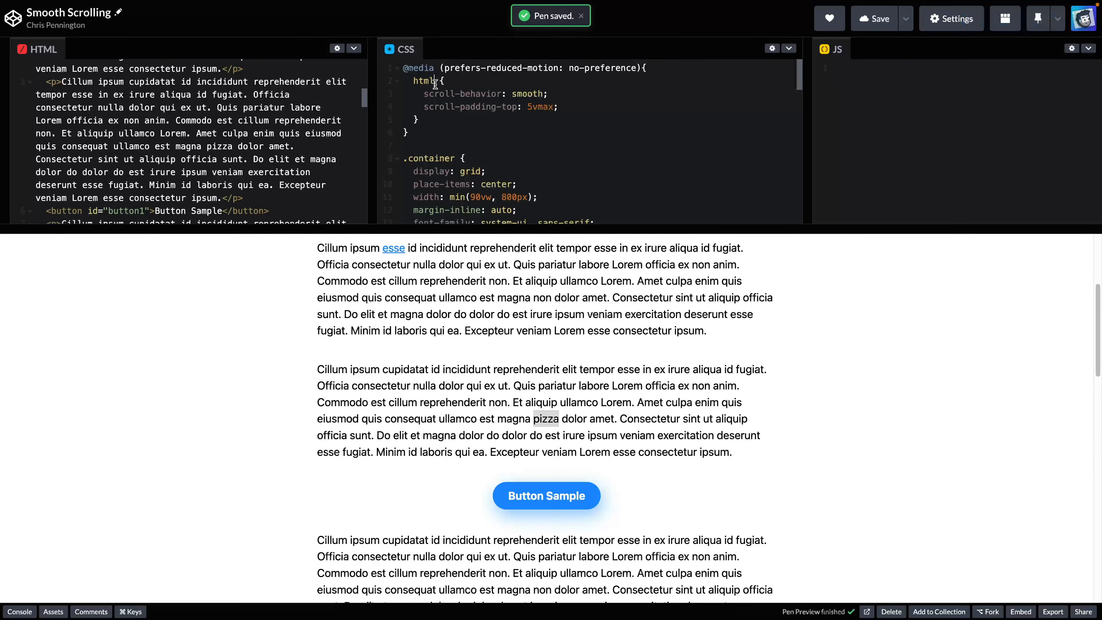
# Step: Change the smooth-scrolling selector inside the reduced-motion media query to html:focus-within
pyautogui.write(':focus-within')
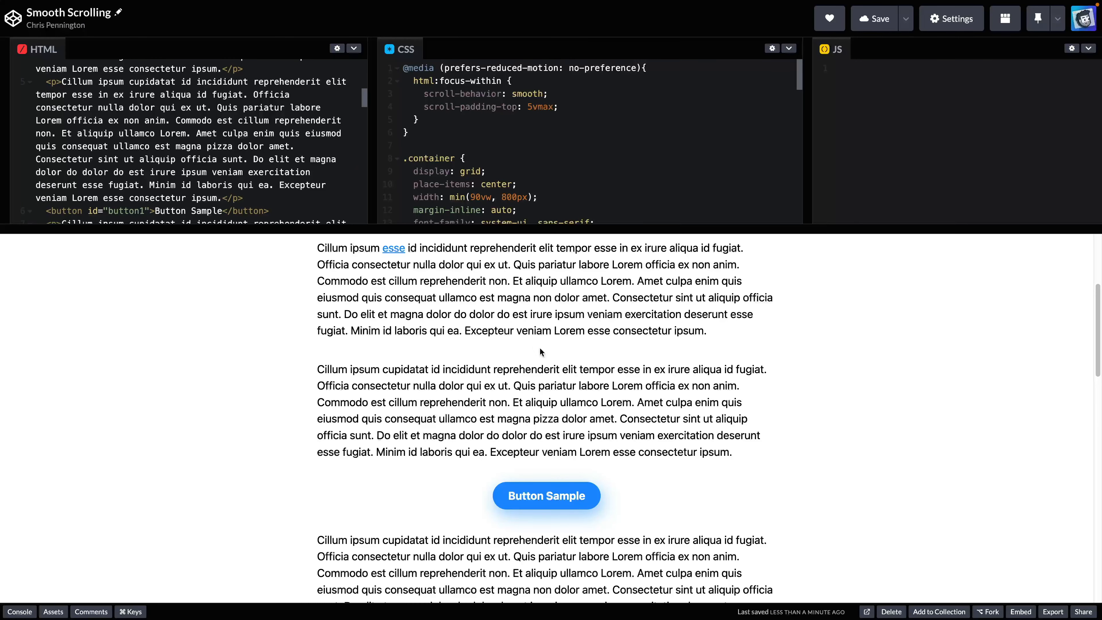
pyautogui.write('pizza')
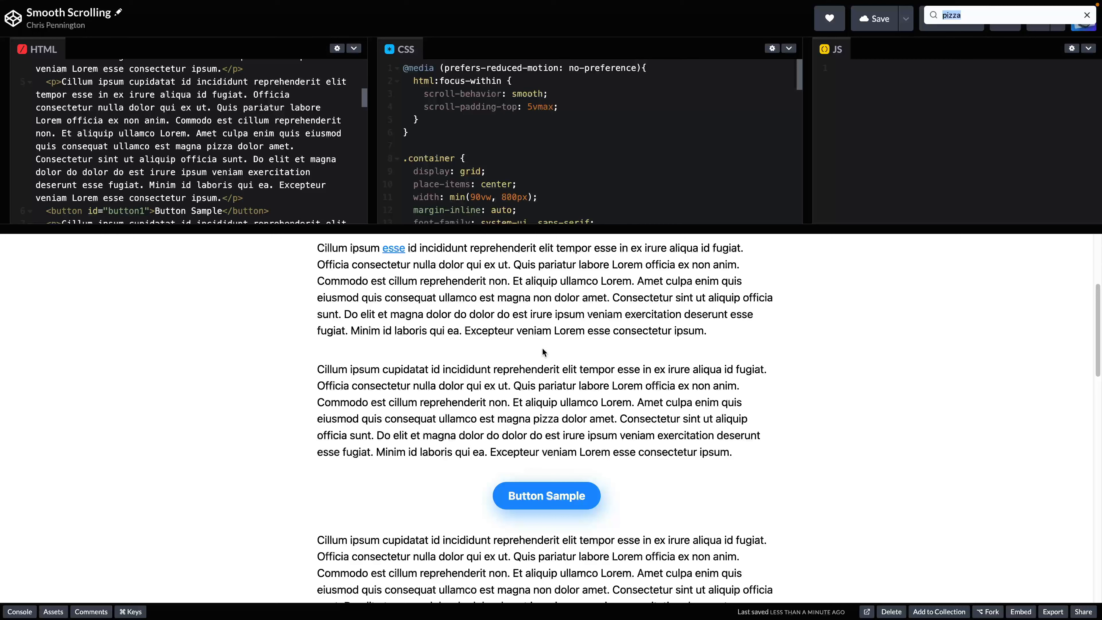
pyautogui.write('carrots')
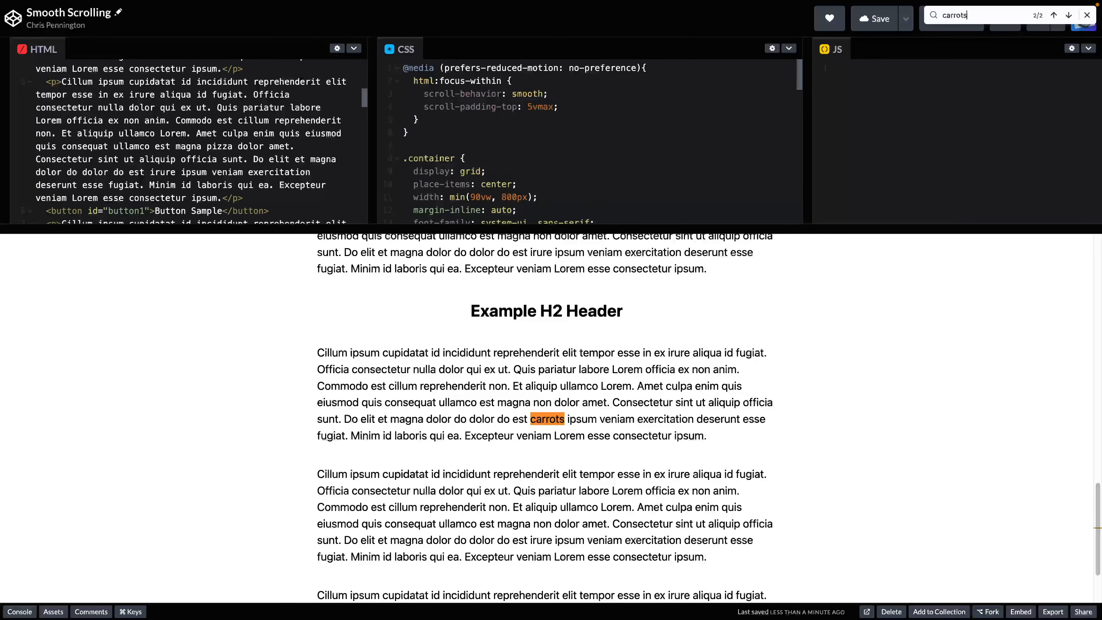
pyautogui.click(1086, 15)
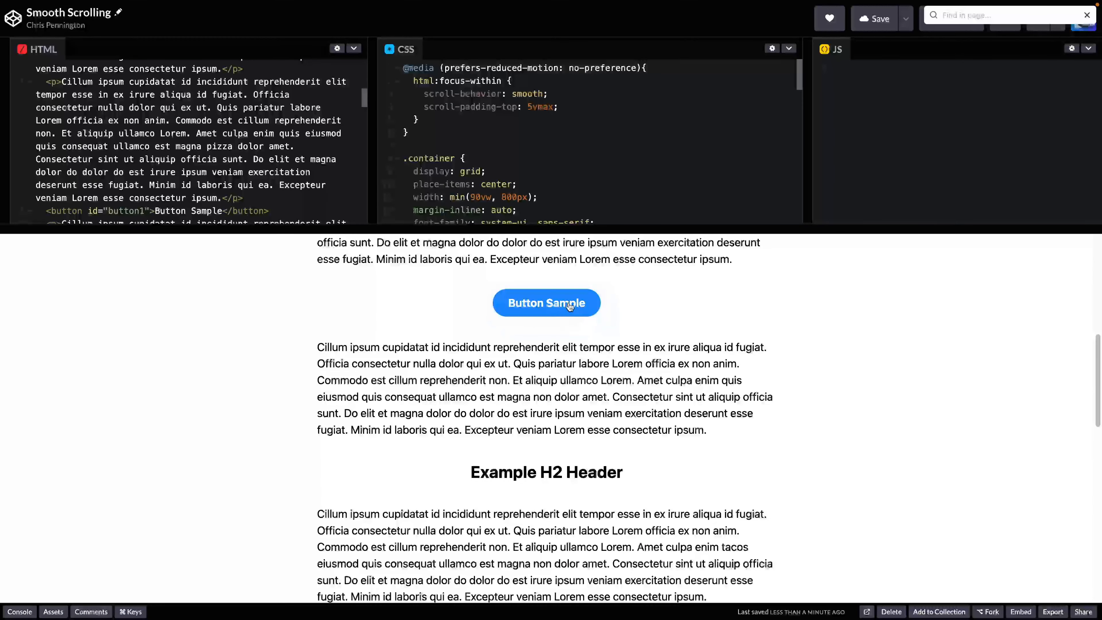
pyautogui.click(545, 303)
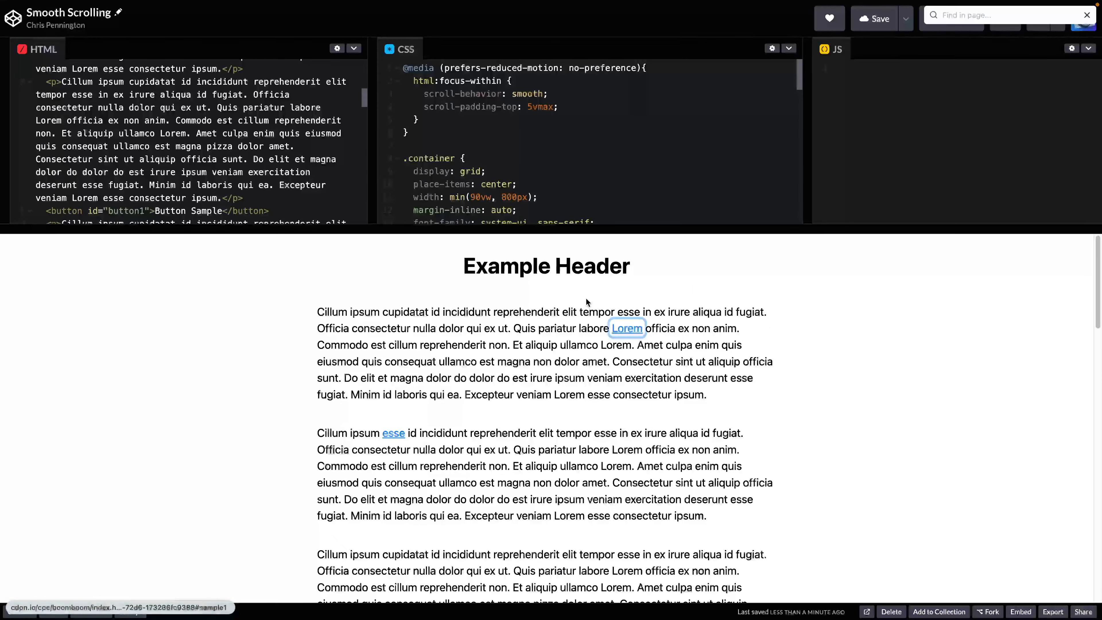
pyautogui.scroll(-3)
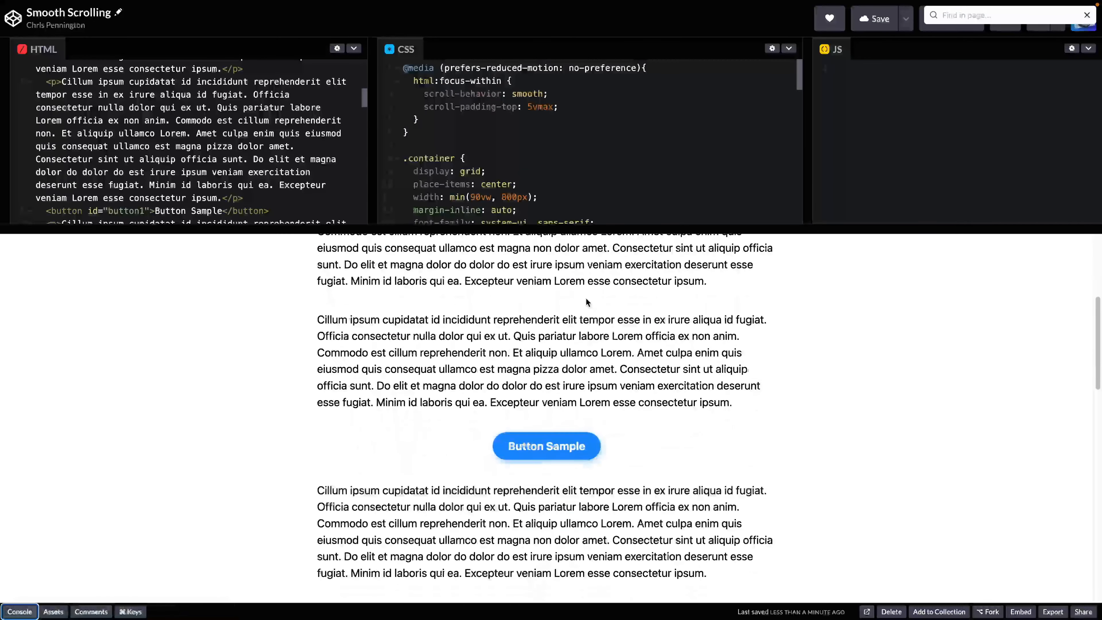
pyautogui.click(545, 445)
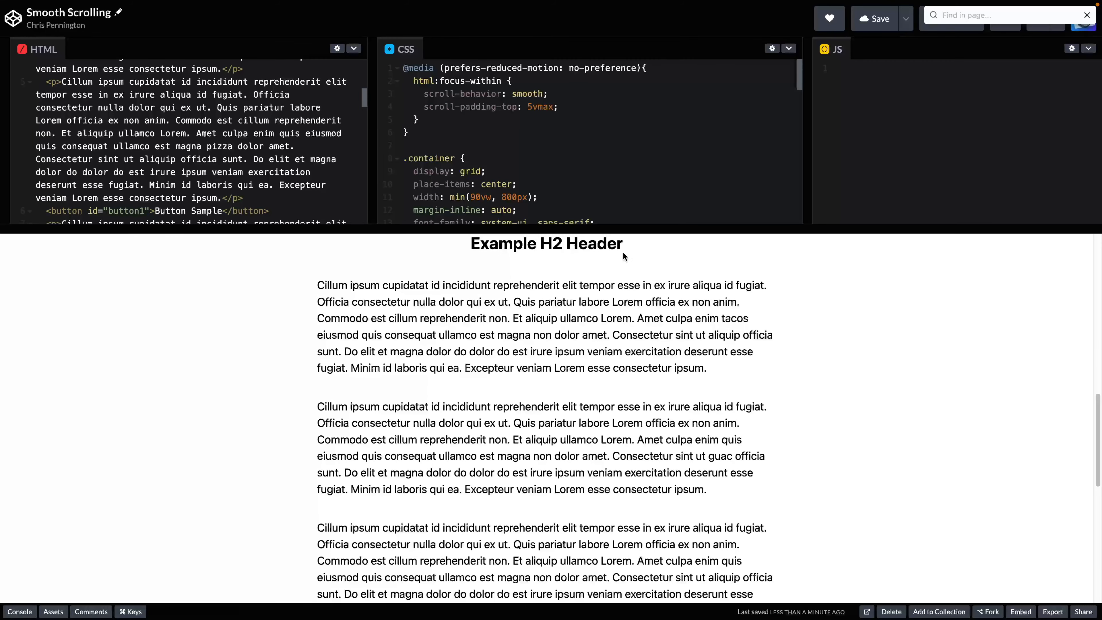
pyautogui.moveTo(432, 261)
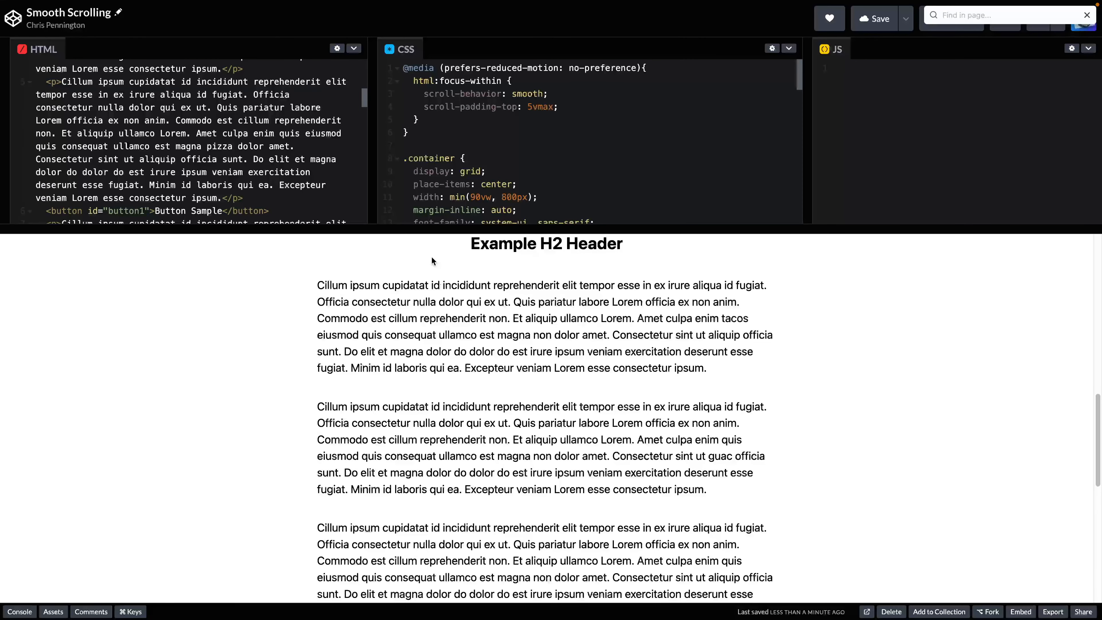
pyautogui.doubleClick(546, 244)
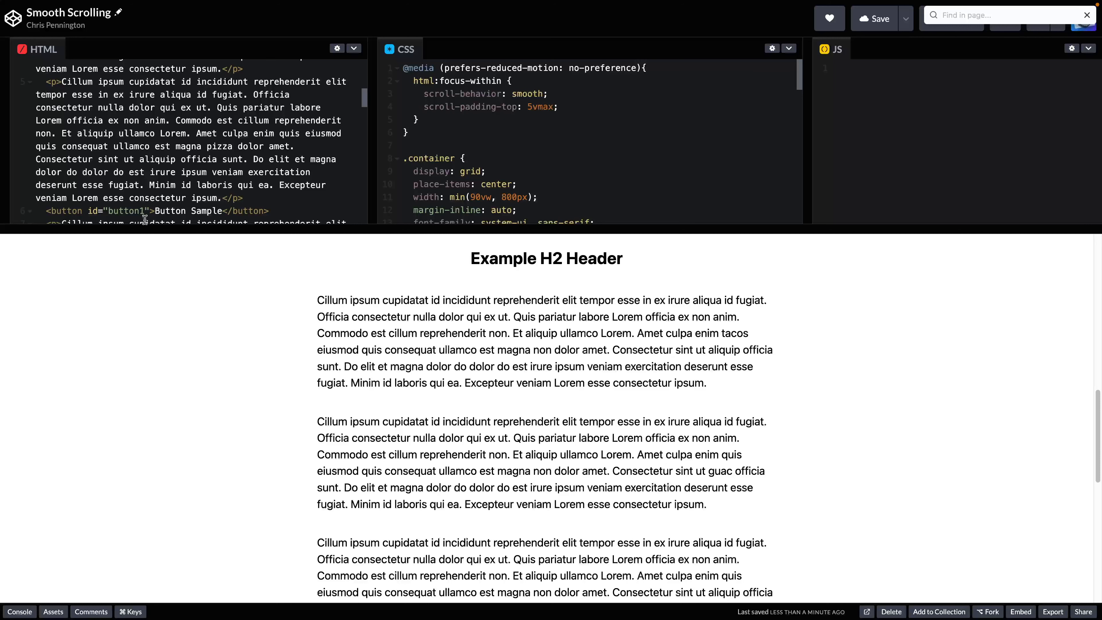
# Step: Add tabindex="-1" to the <h2 id="sample1"> Example H2 Header tag in the HTML
pyautogui.scroll(-3)
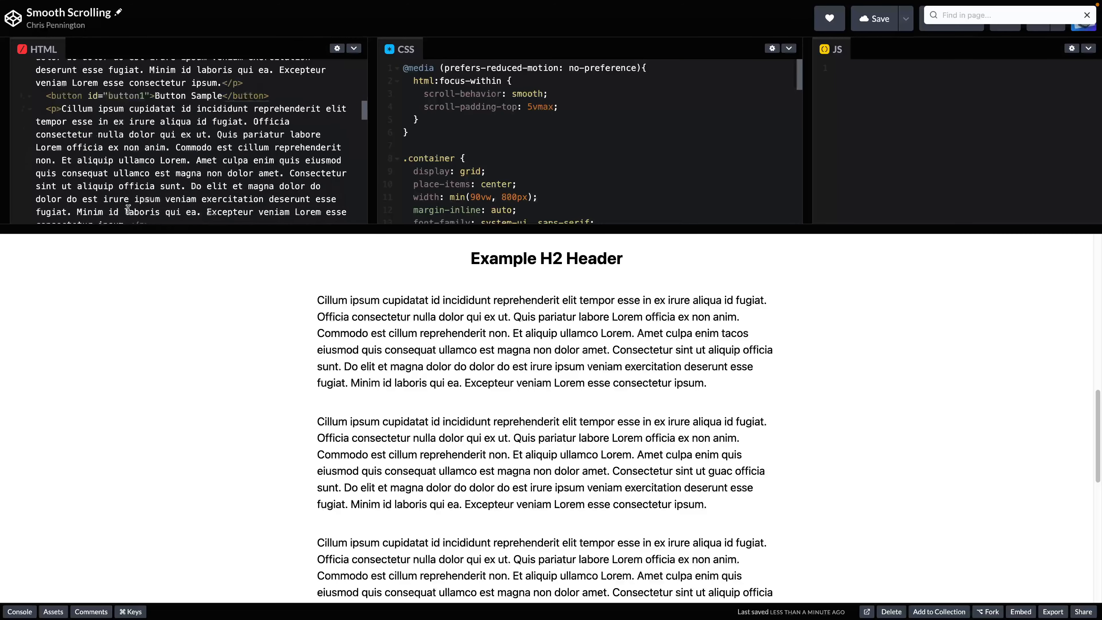
pyautogui.scroll(-3)
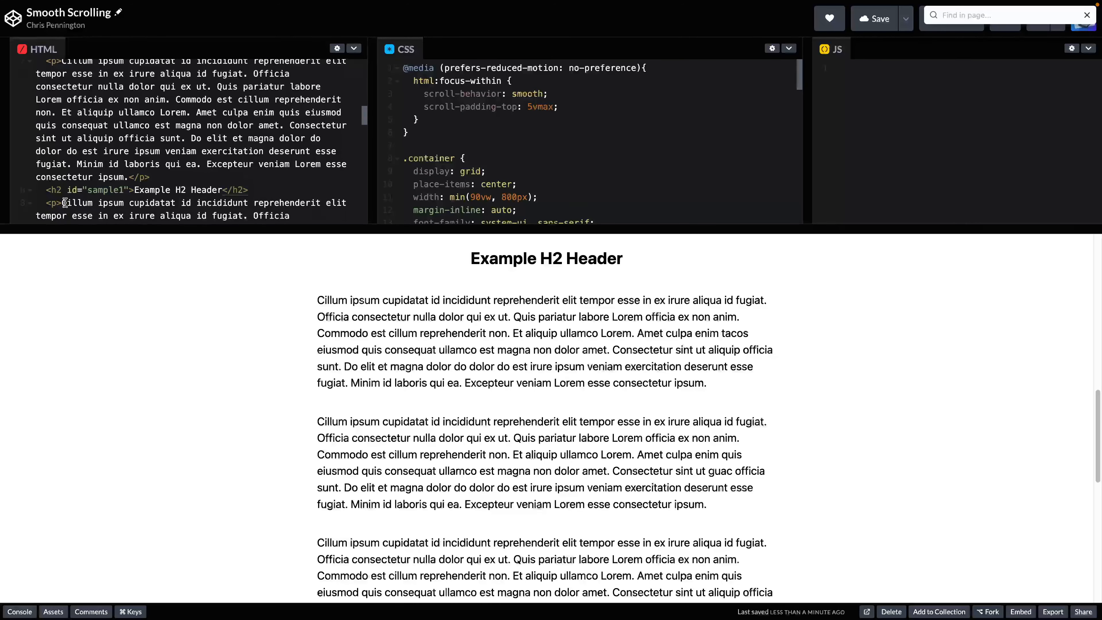
pyautogui.write('tabindex')
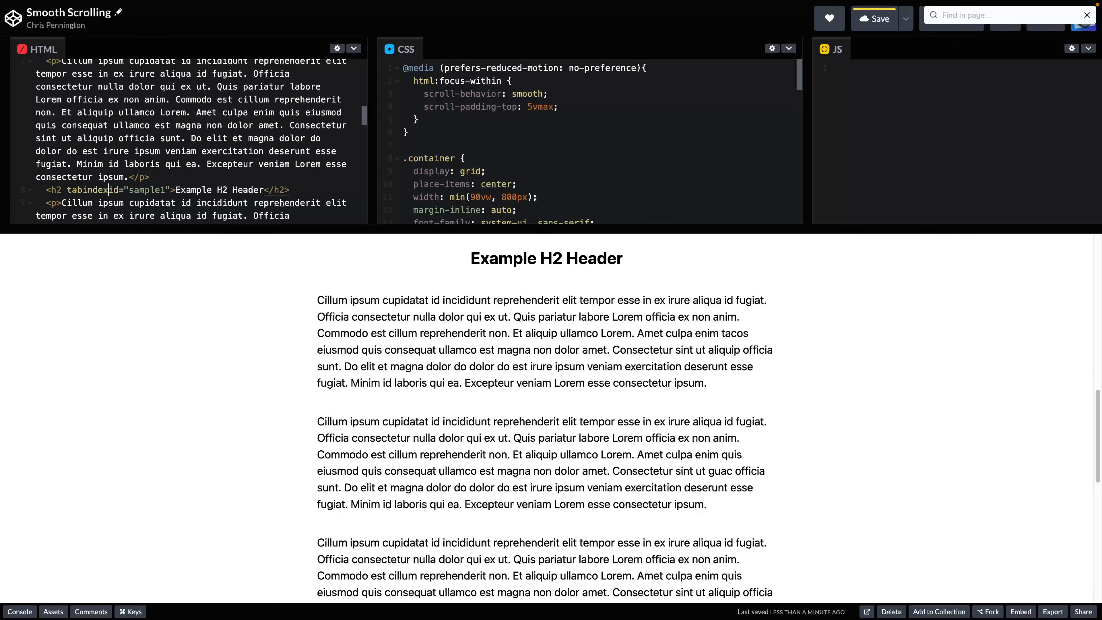
pyautogui.write('01')
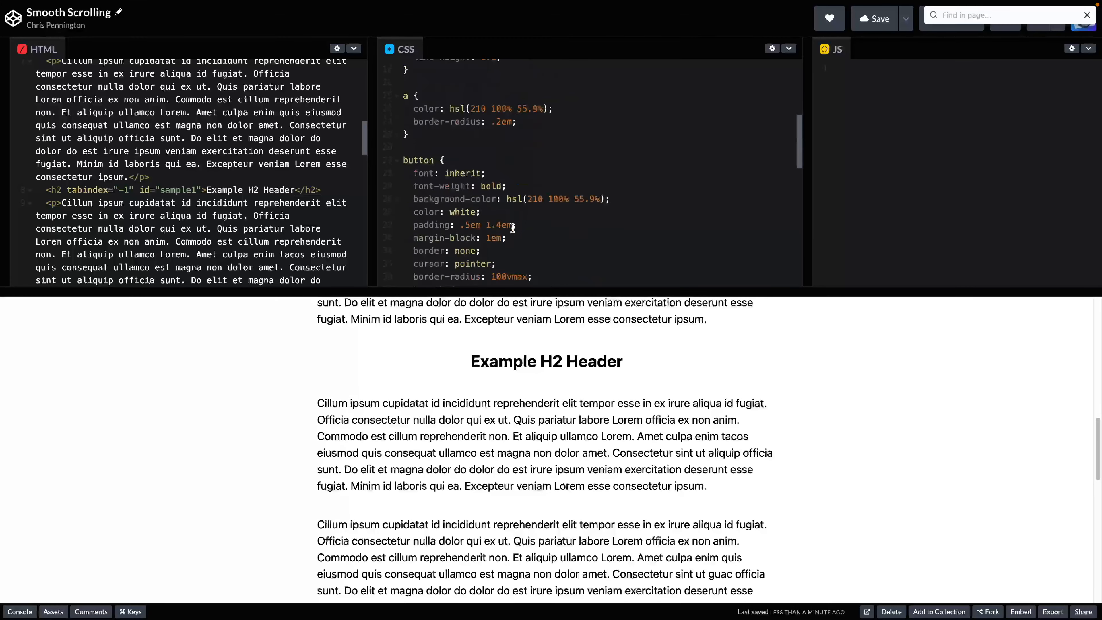
# Step: Extend the :where(button, a):focus selector with ", h1, h2" so headings lose the outline too
pyautogui.scroll(-3)
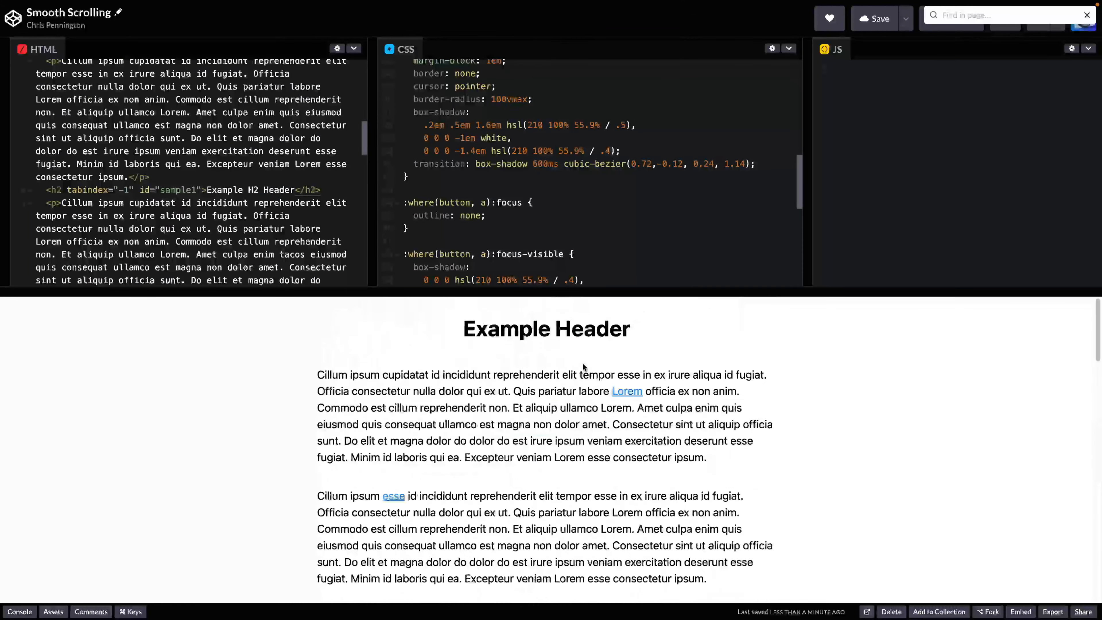
pyautogui.click(874, 18)
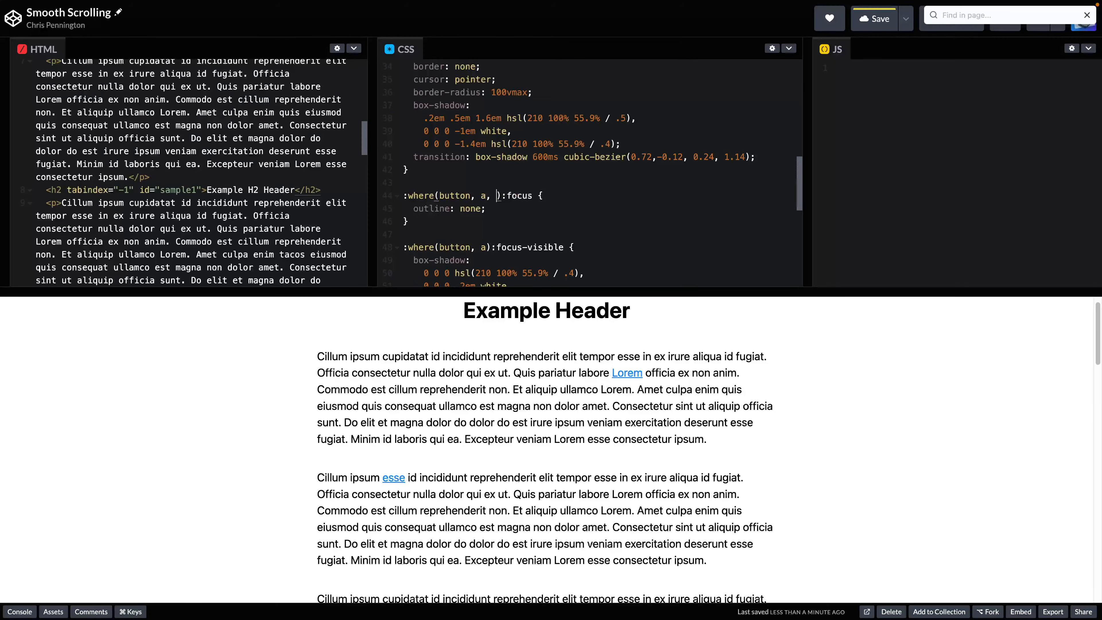
pyautogui.write(', h1, h2')
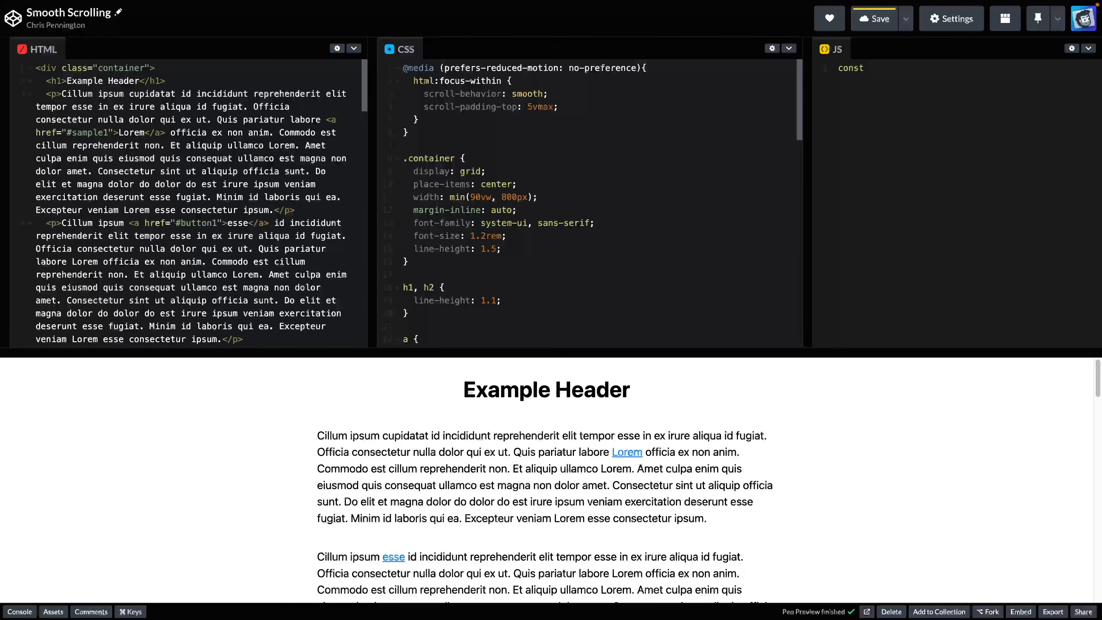
# Step: Declare const thingsWithIDs as an array spreading document.querySelectorAll('h1') and querySelectorAll('h2')
pyautogui.write('thingsWith I')
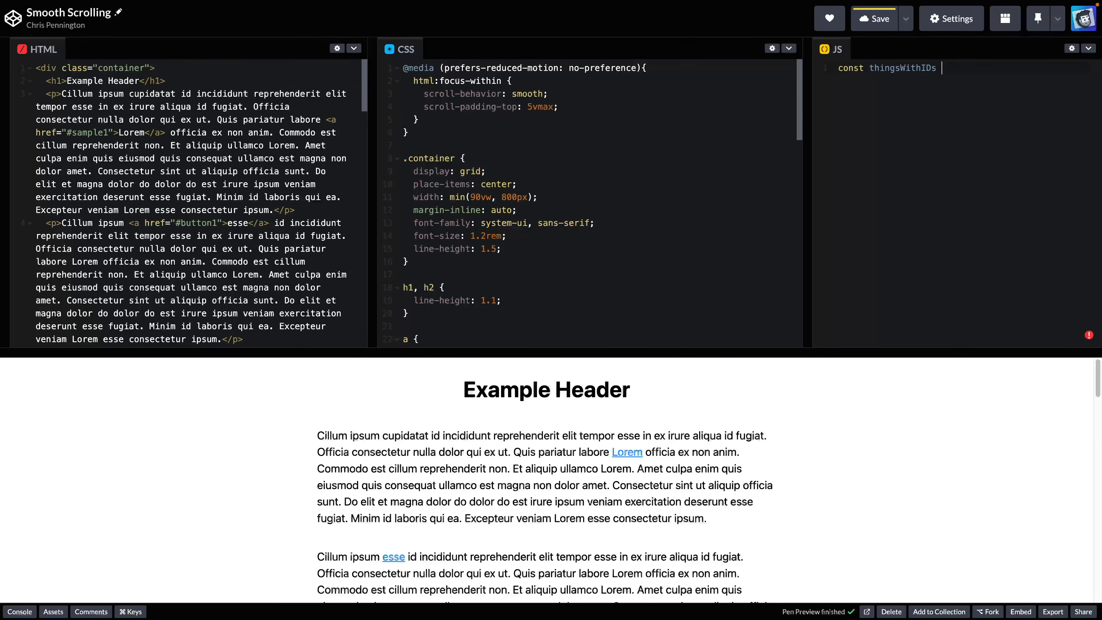
pyautogui.write('= [')
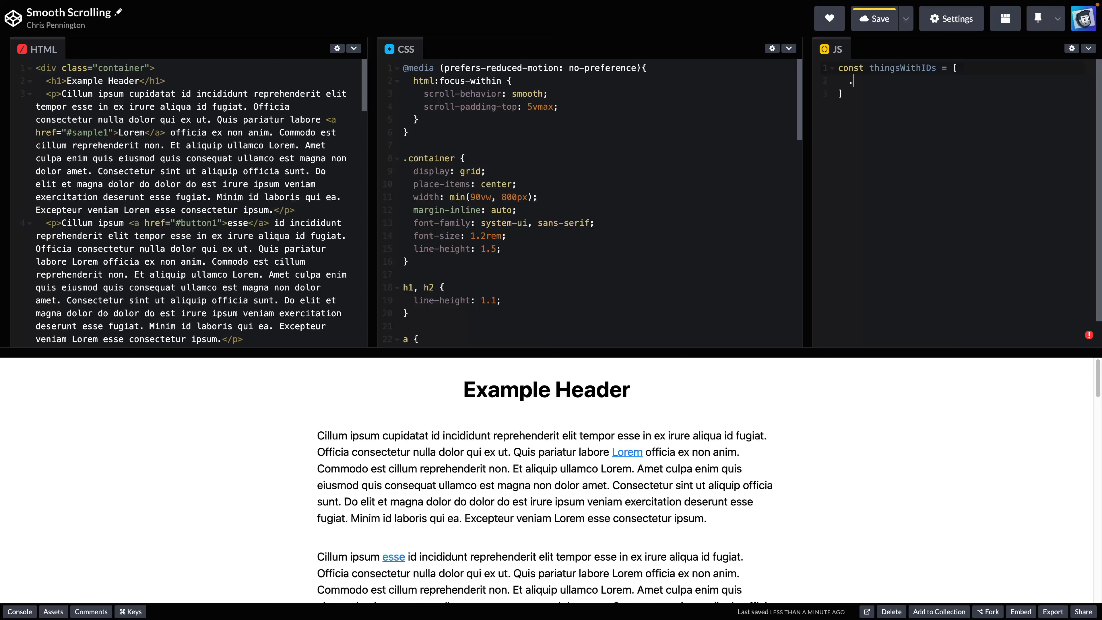
pyautogui.write('..documento')
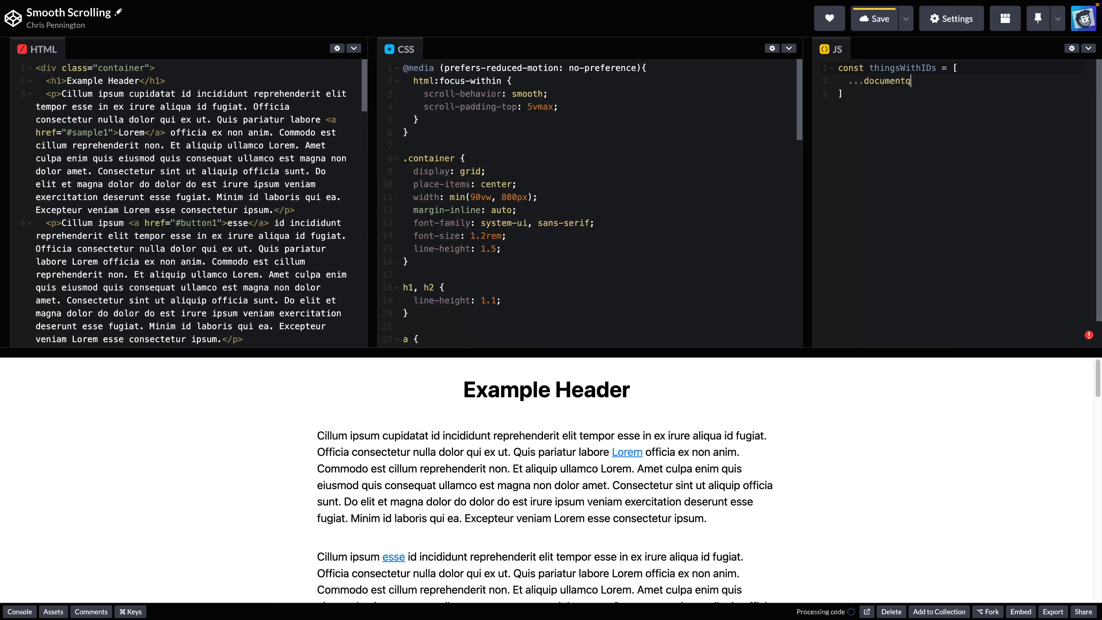
pyautogui.write('.querySele')
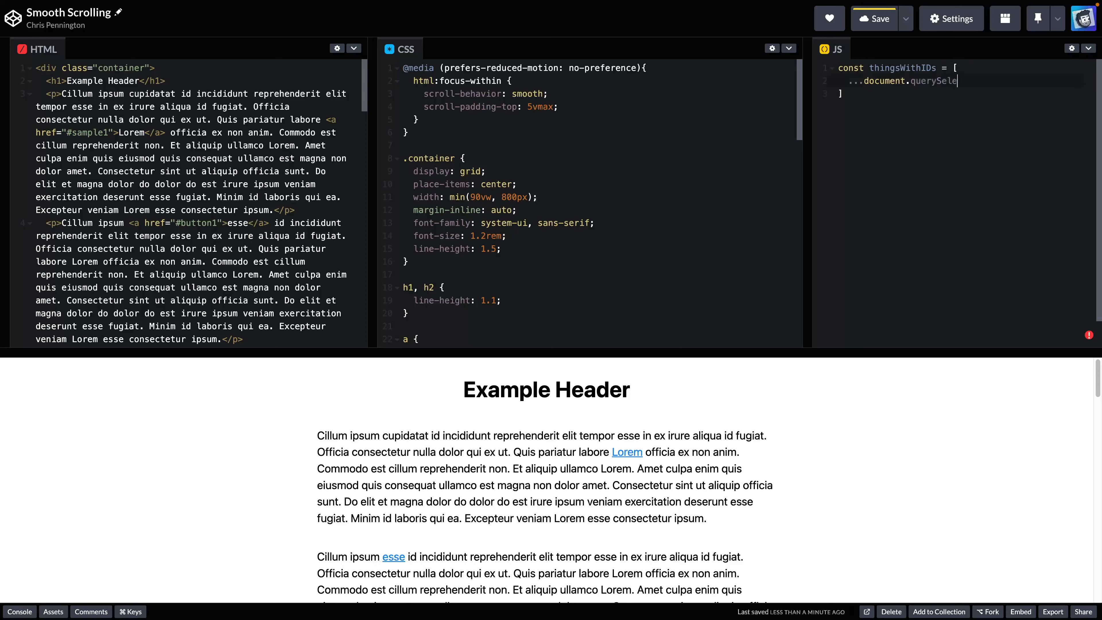
pyautogui.write("ctorAll('')")
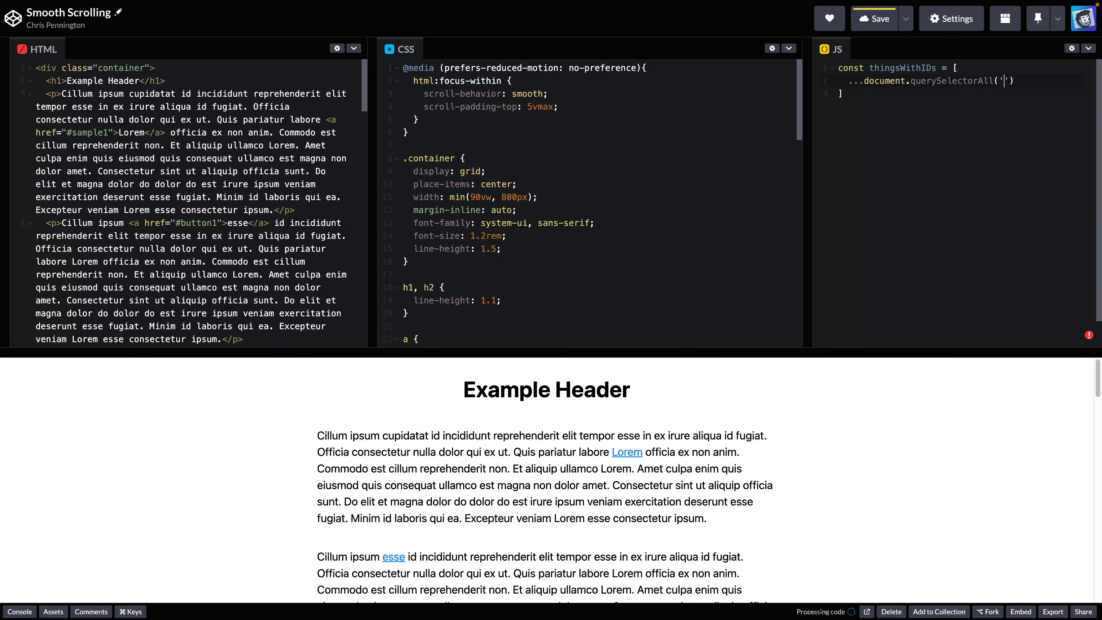
pyautogui.write('h2')
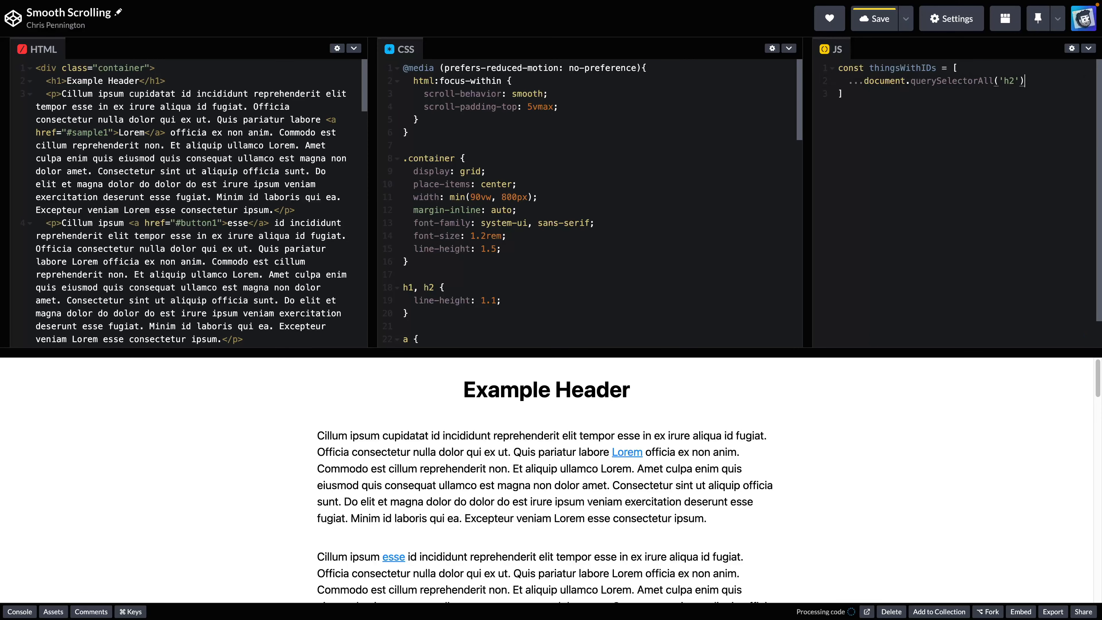
pyautogui.write('1')
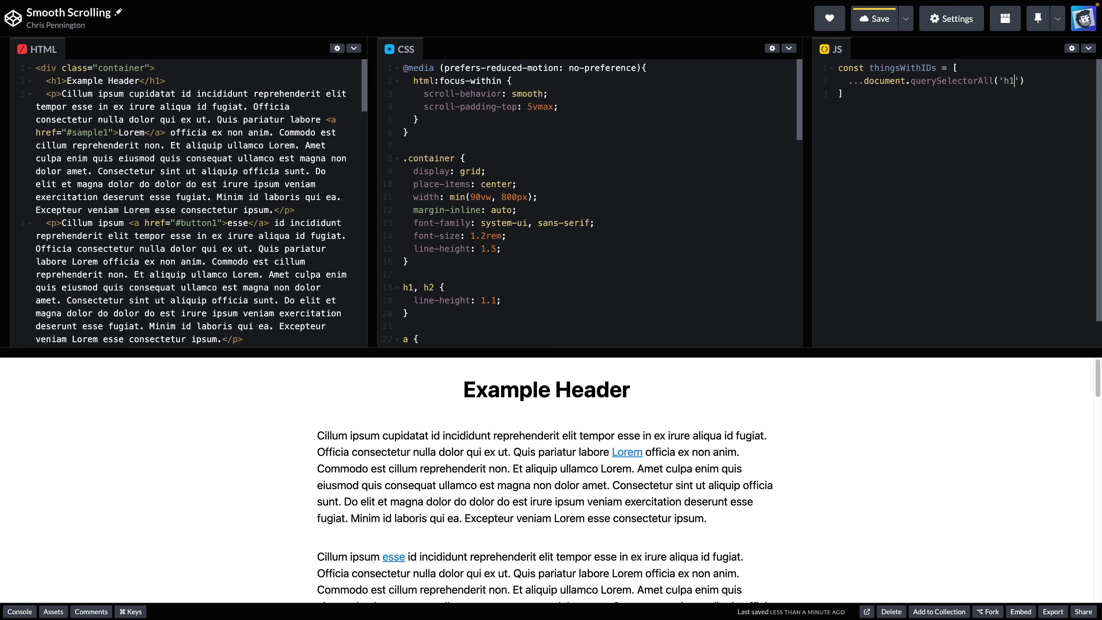
pyautogui.write(',')
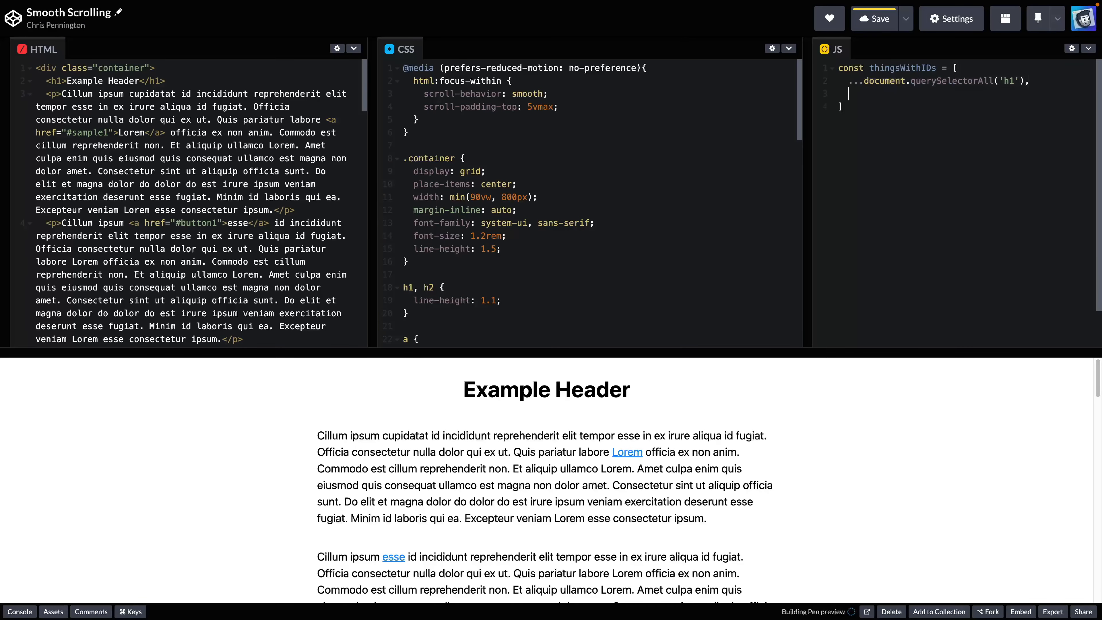
pyautogui.write("...document.querySelectorAll('h1')")
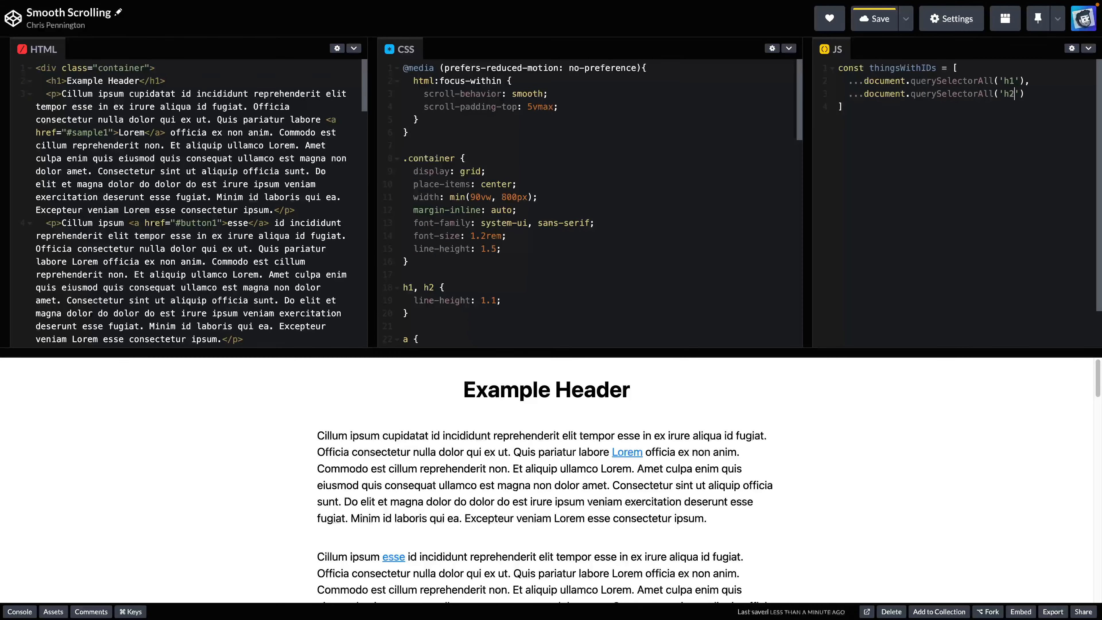
pyautogui.write(')')
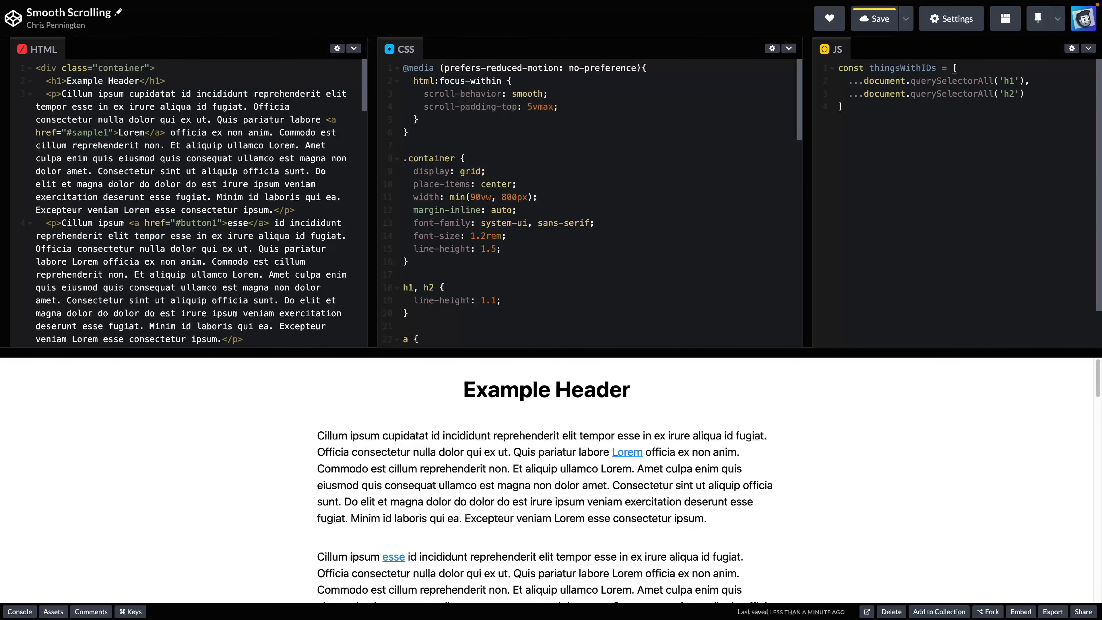
# Step: Loop over thingsWithIDs with forEach, setting the tabindex attribute to -1 on each heading
pyautogui.write('thingsw')
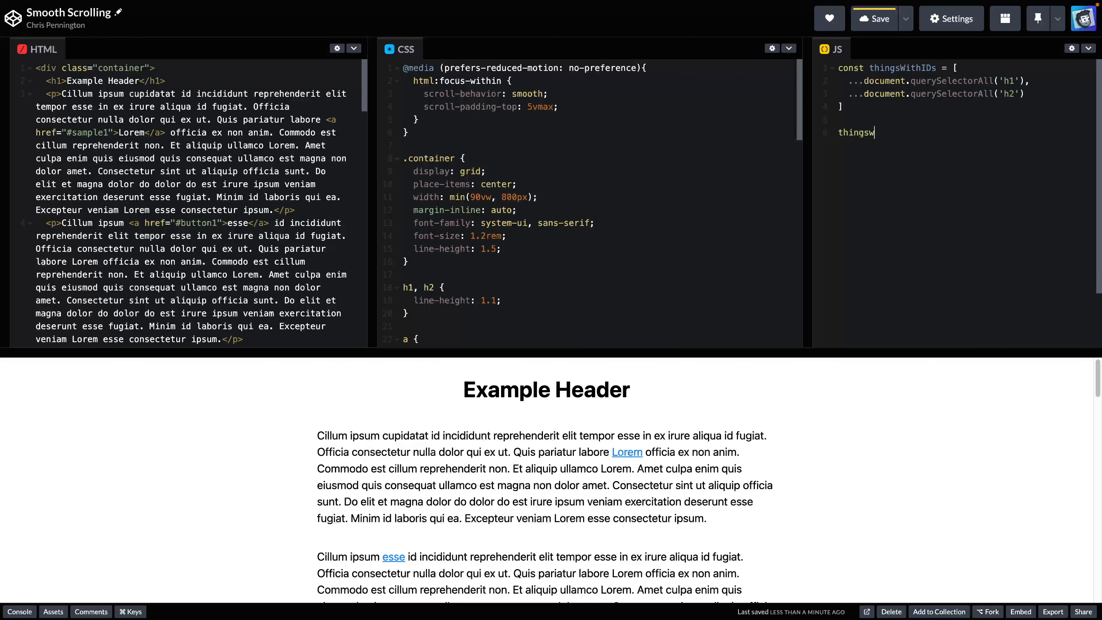
pyautogui.write('WithIDs.forEach()')
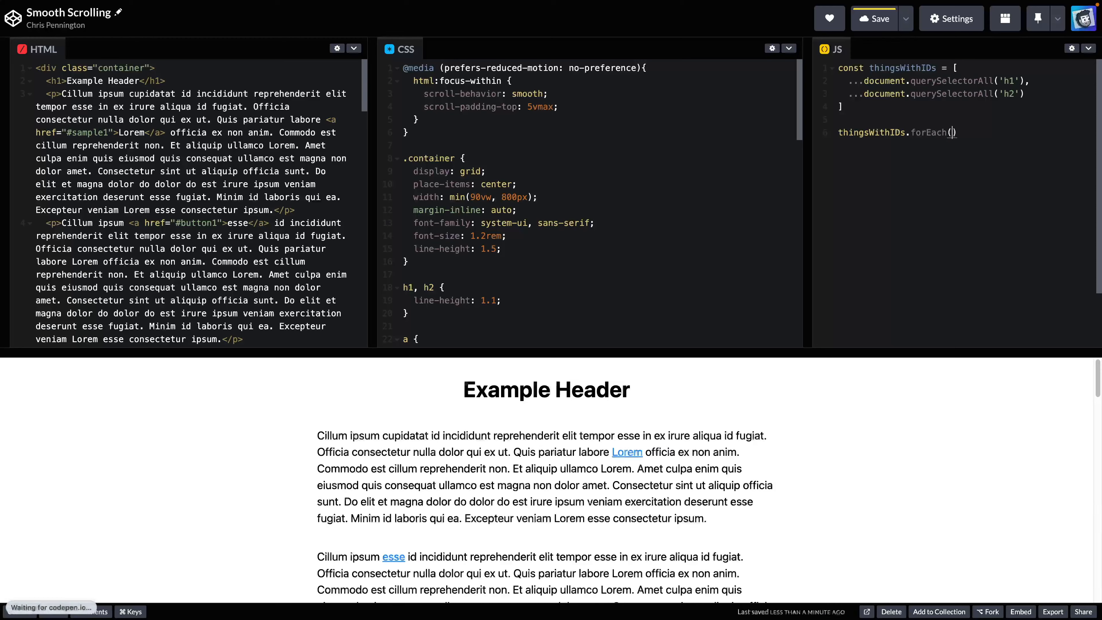
pyautogui.write("h => h.setAttribute('")
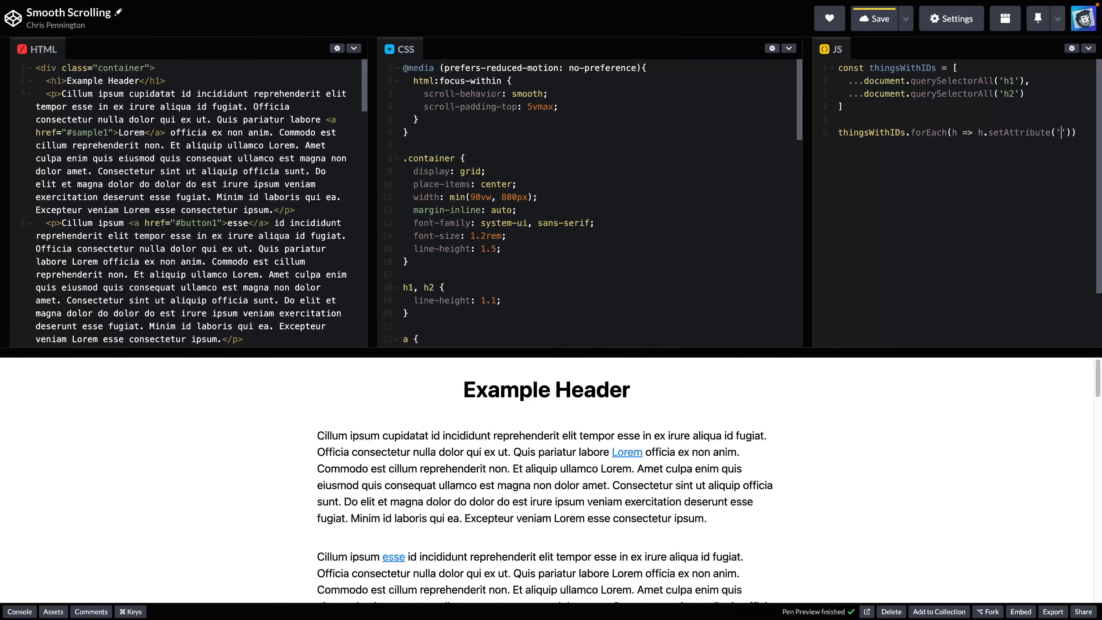
pyautogui.write("tabindex', '-1")
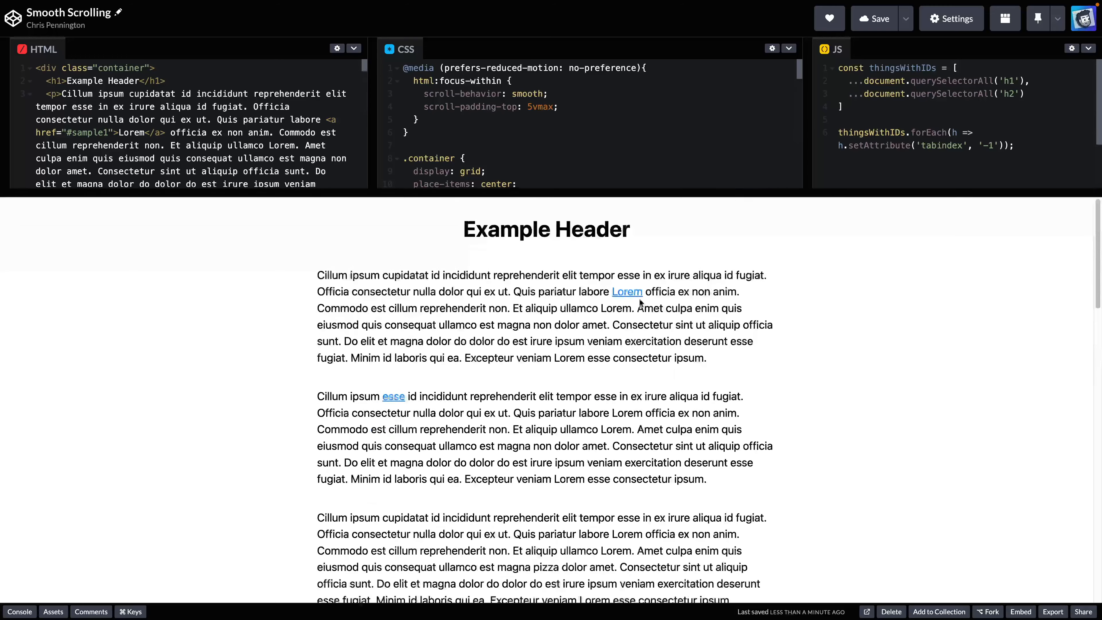
pyautogui.scroll(-3)
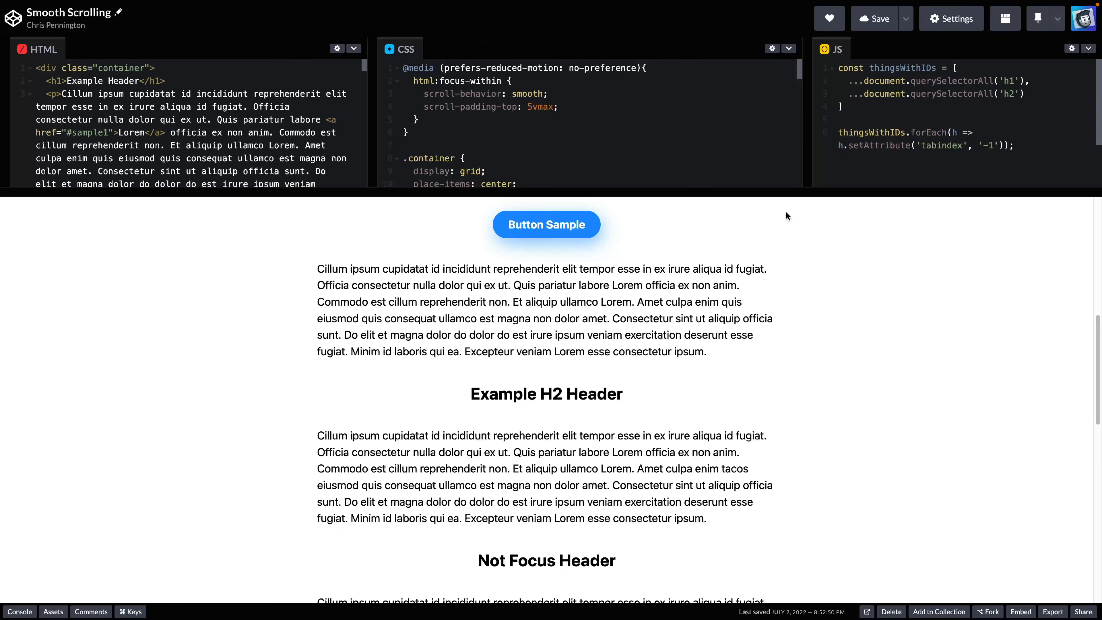
pyautogui.moveTo(690, 376)
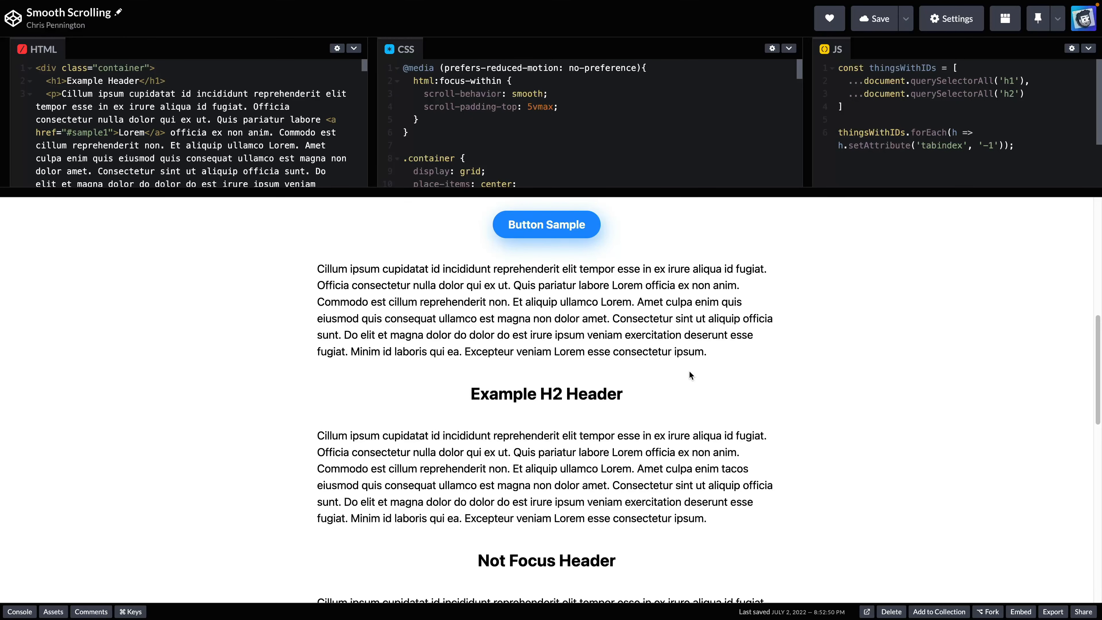
pyautogui.click(873, 18)
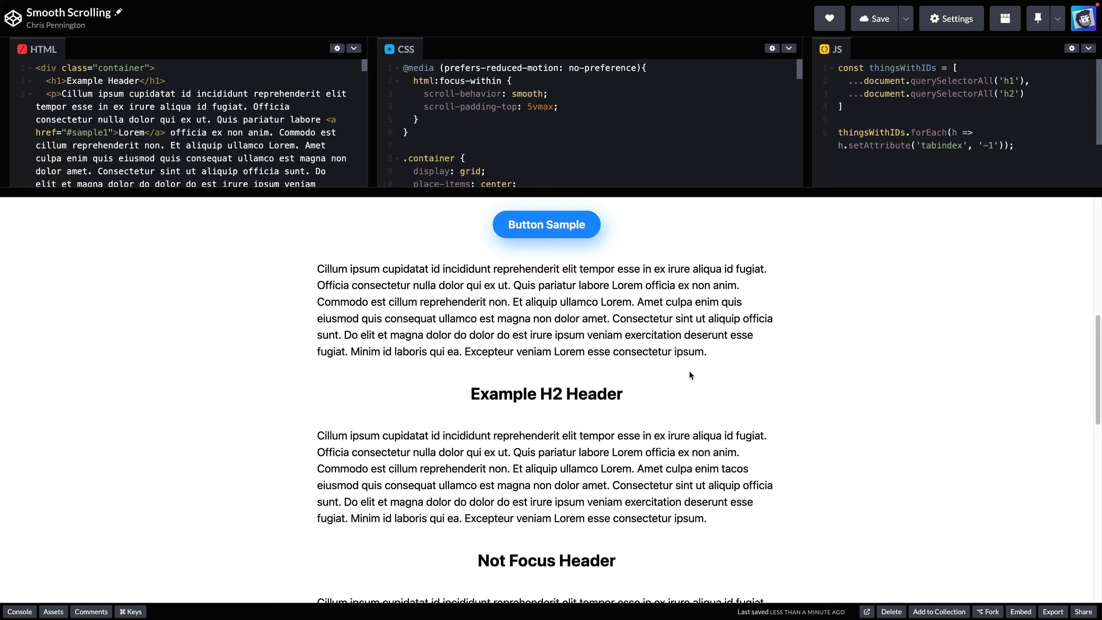
pyautogui.moveTo(491, 412)
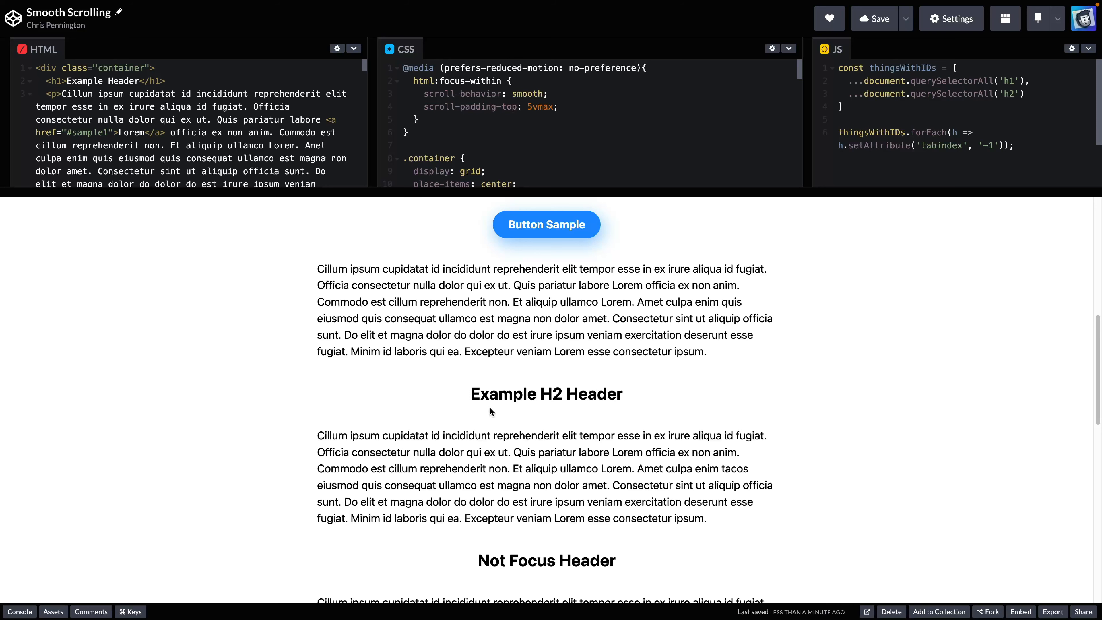